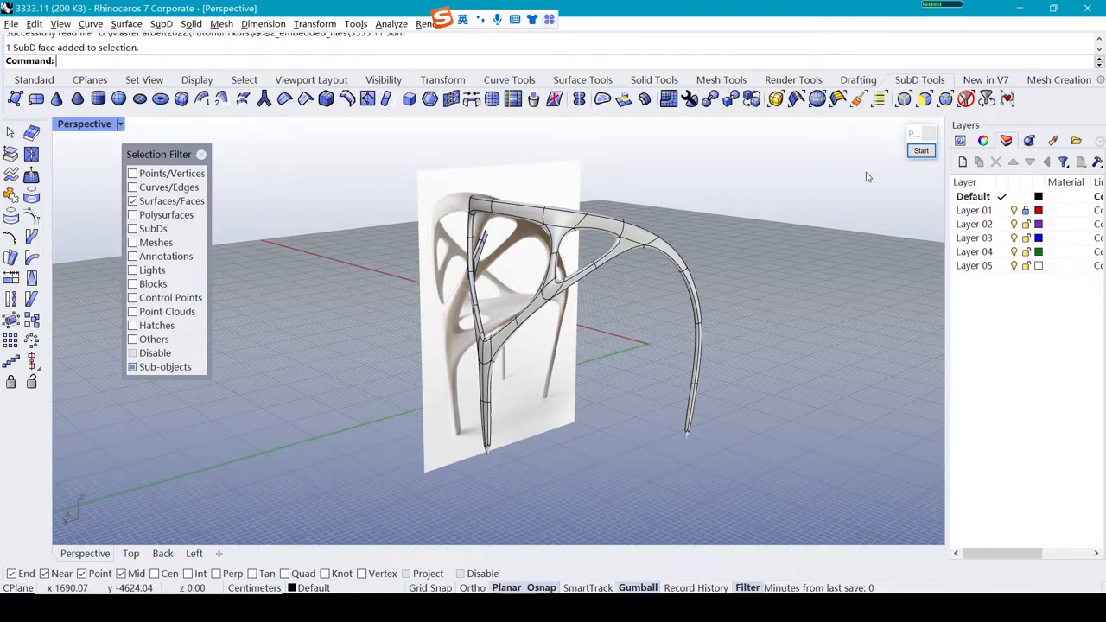
# Select the chair, undo both trial gumball moves, and switch to flat cage display
pyautogui.click(525, 313)
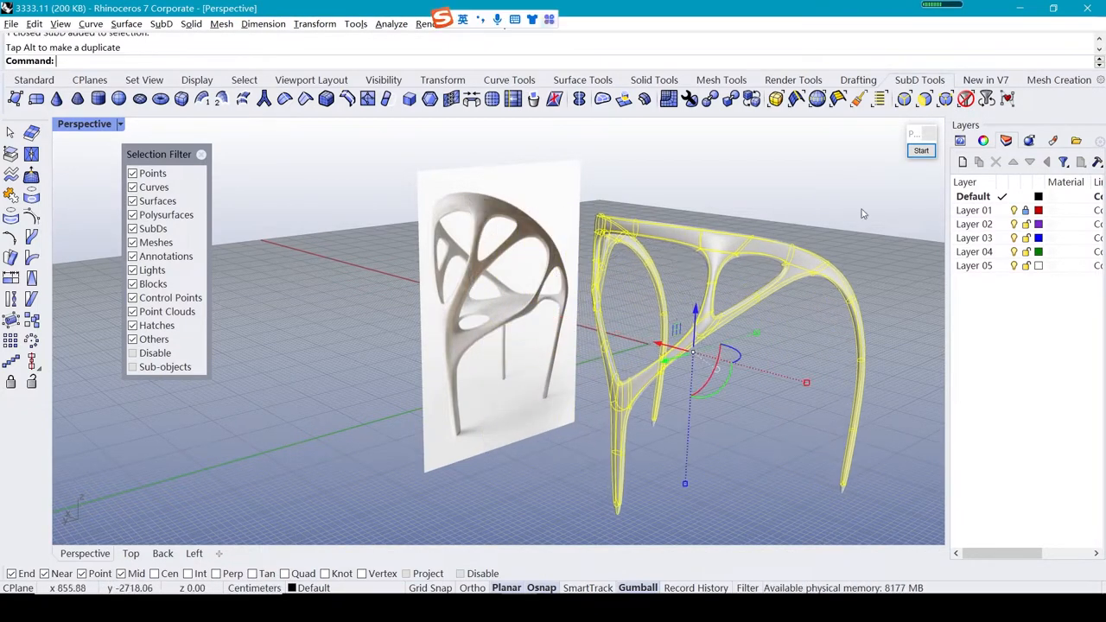
pyautogui.click(922, 151)
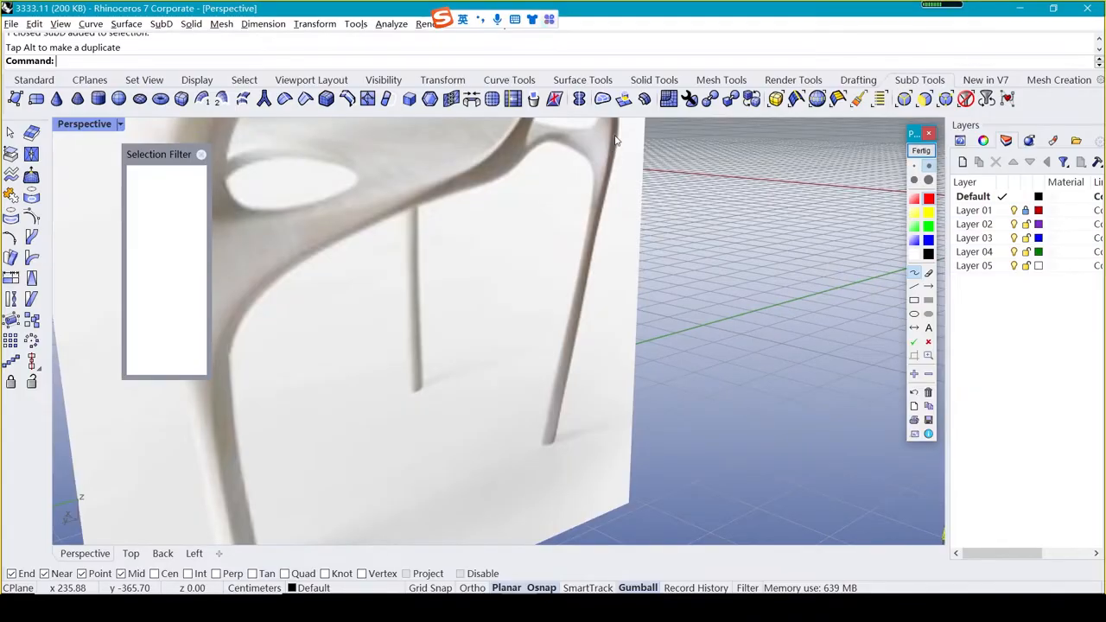
pyautogui.click(571, 316)
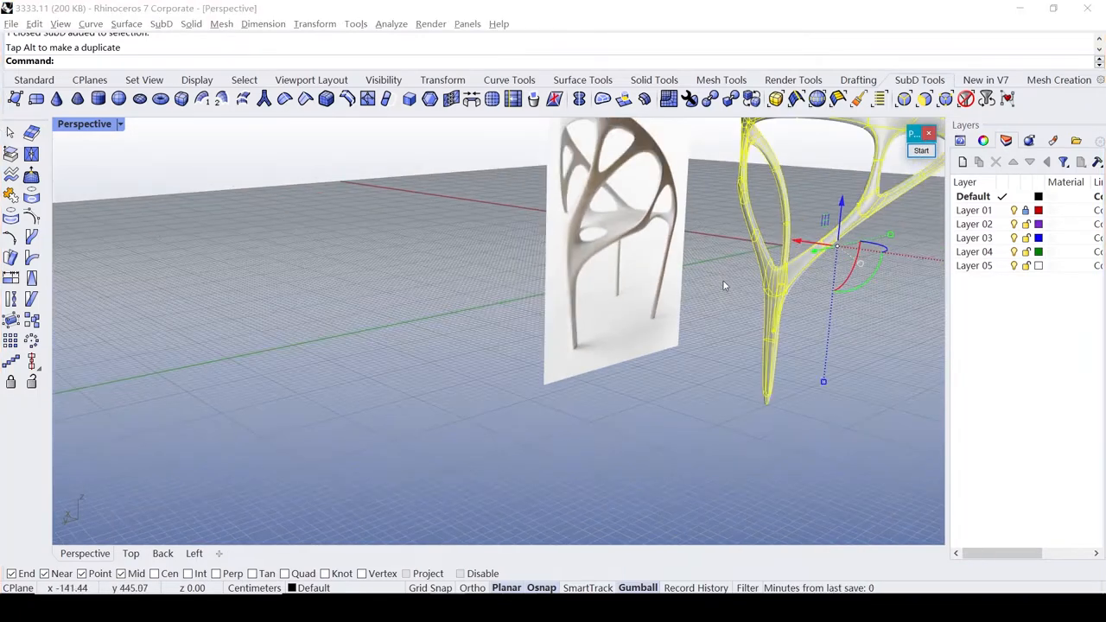
pyautogui.press('ctrl+z')
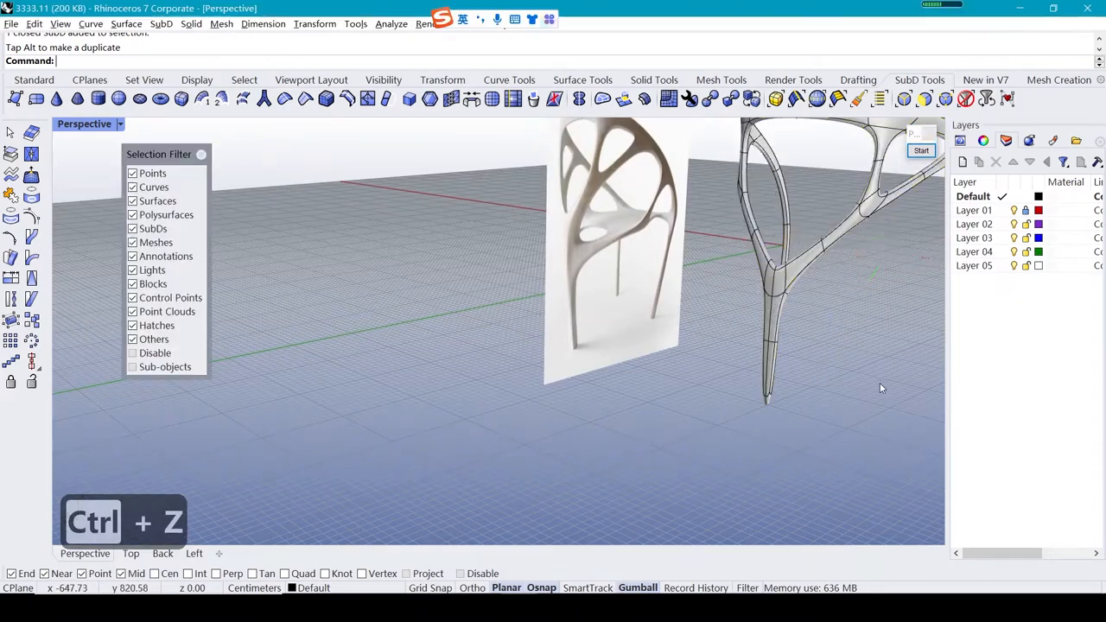
pyautogui.press('ctrl+z')
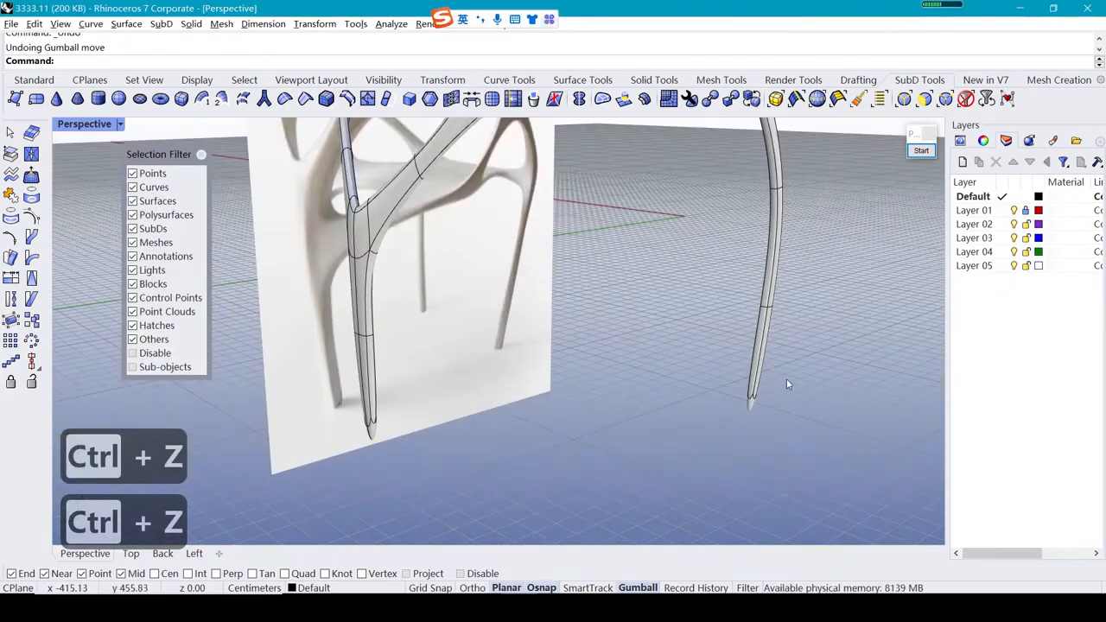
pyautogui.press('Tab')
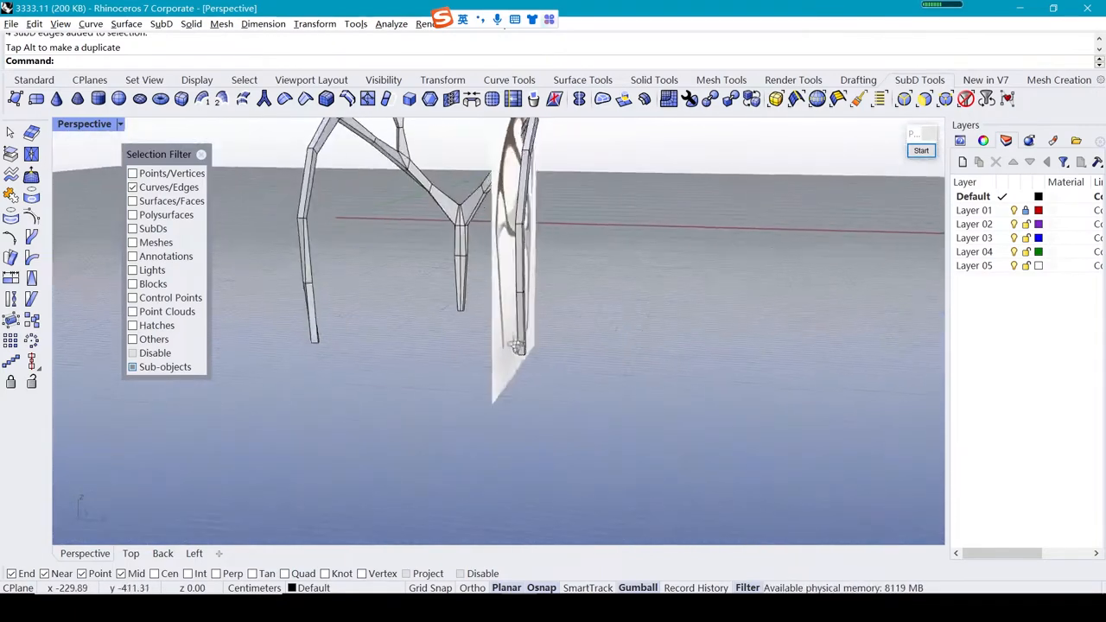
# Preview an edge loop on a leg, cancel it, and return to smooth display
pyautogui.press('Tab')
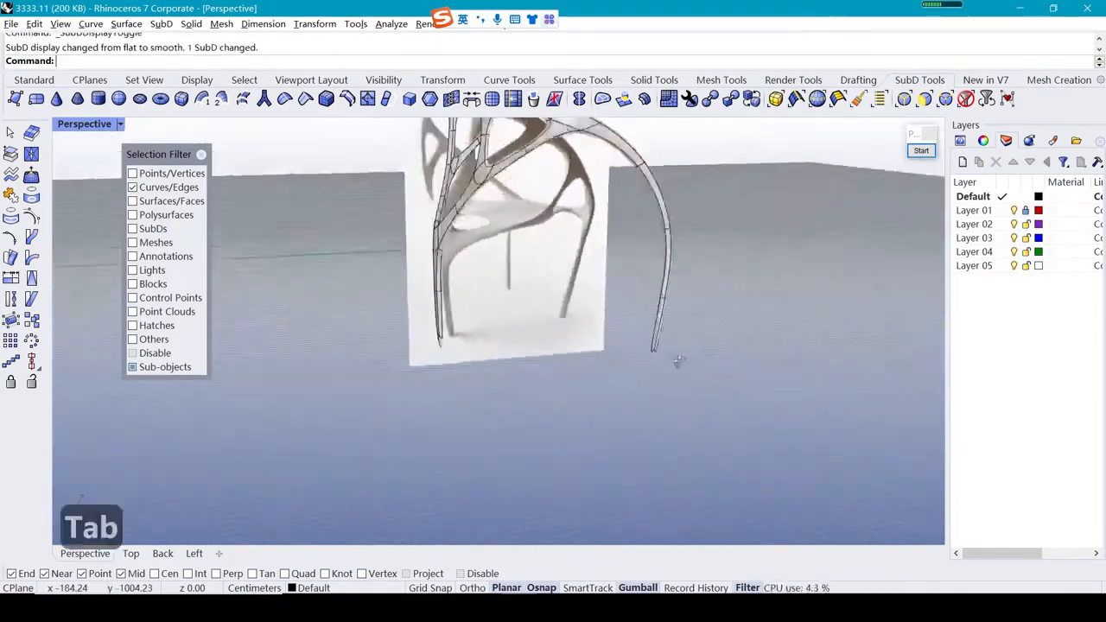
pyautogui.press('Tab')
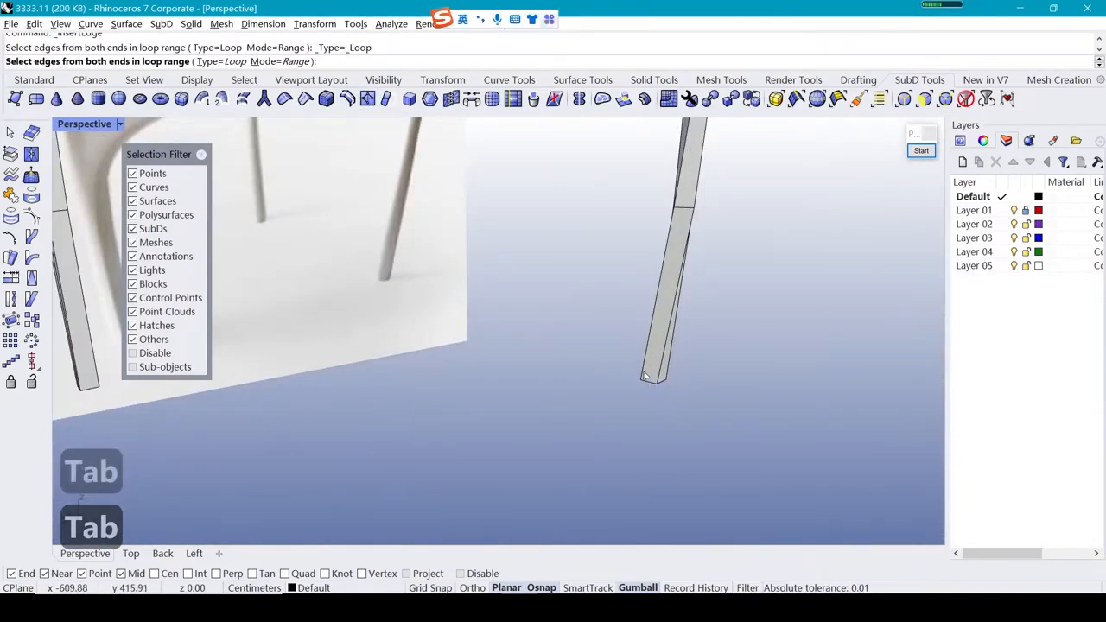
pyautogui.click(650, 373)
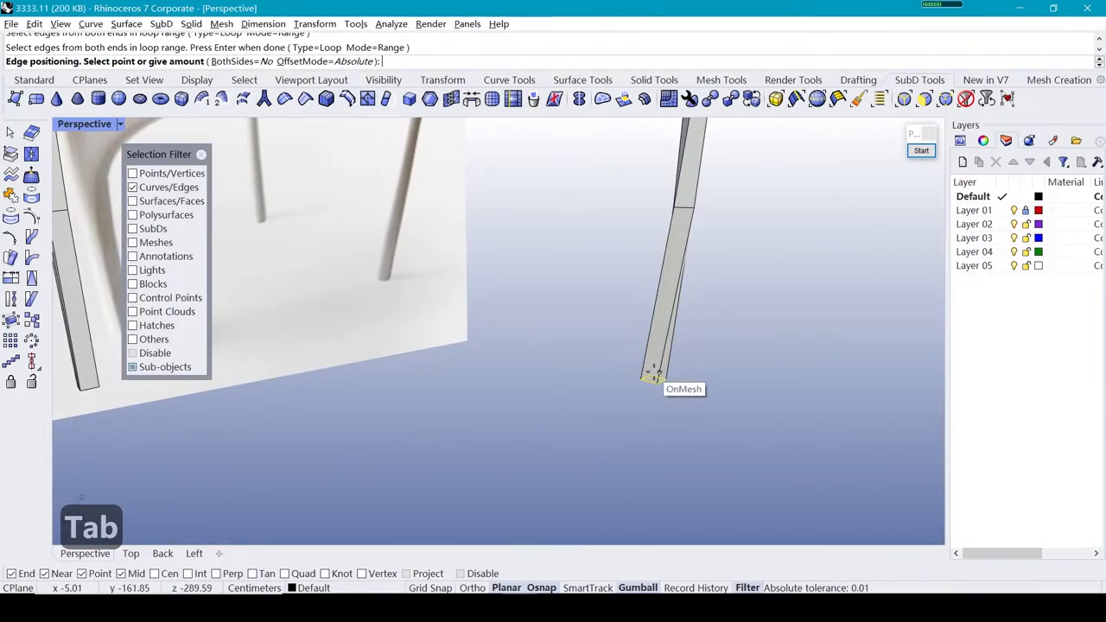
pyautogui.press('Escape')
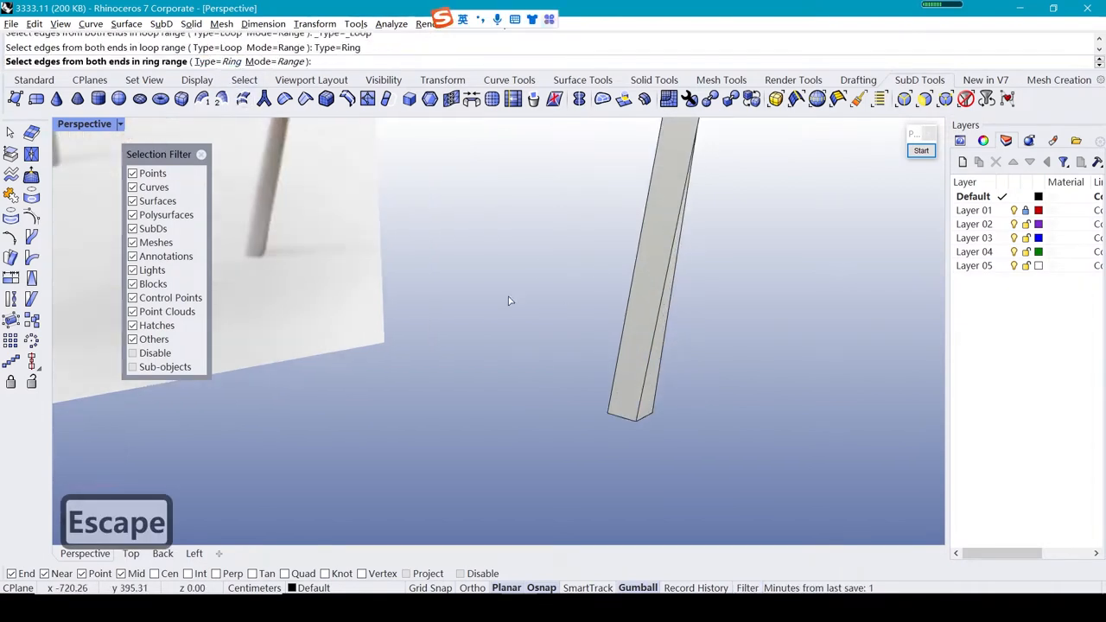
pyautogui.click(640, 411)
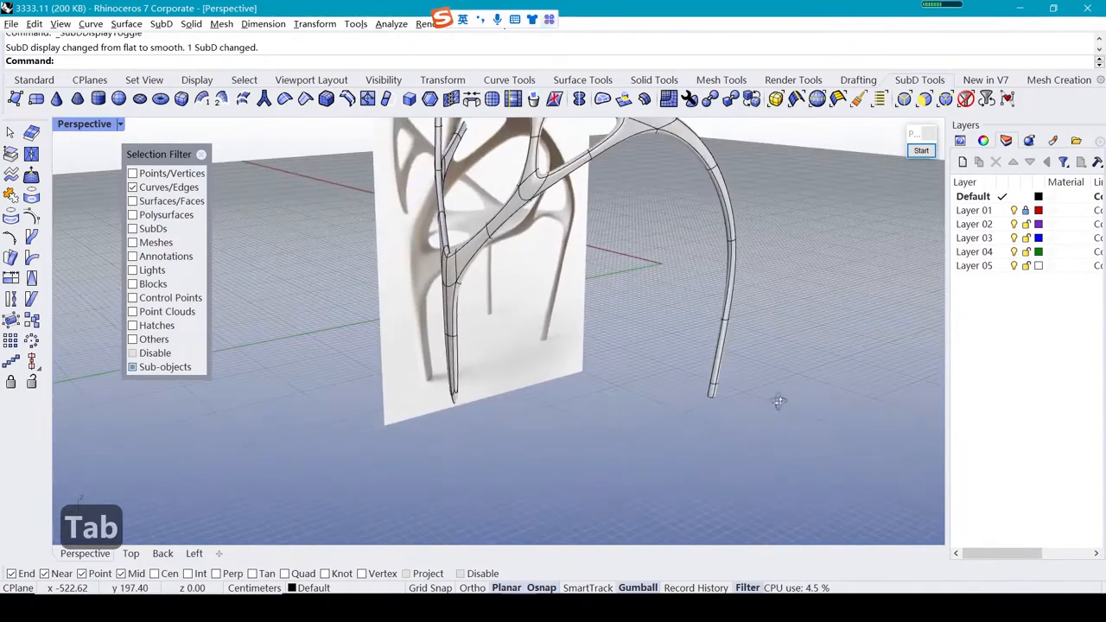
pyautogui.press('Tab')
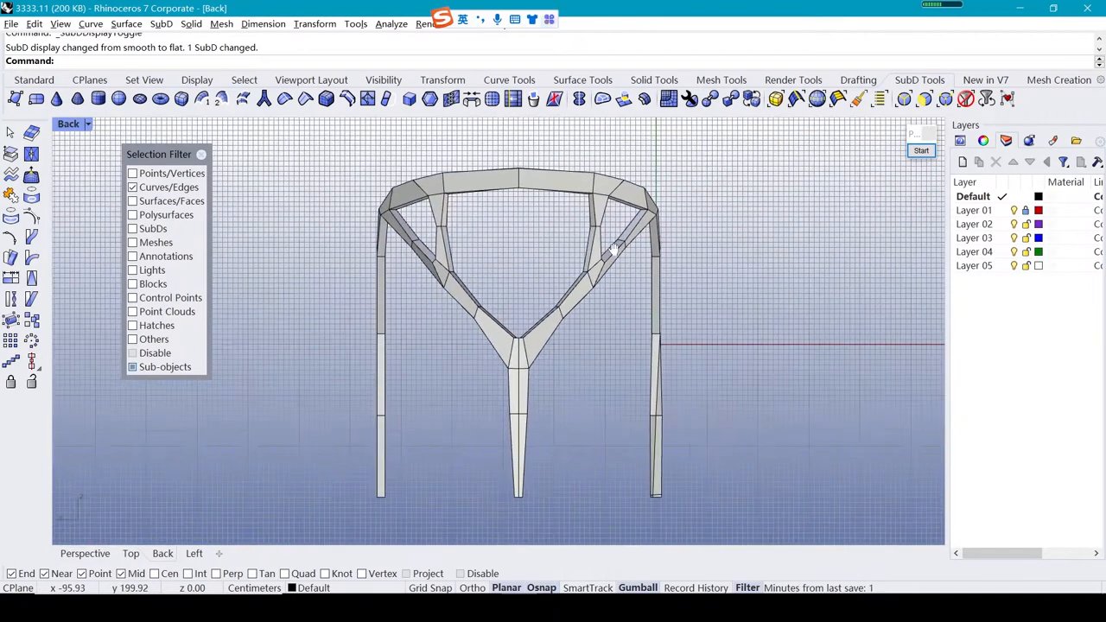
# Switch the viewport to a straight Back view of the chair frame
pyautogui.click(515, 458)
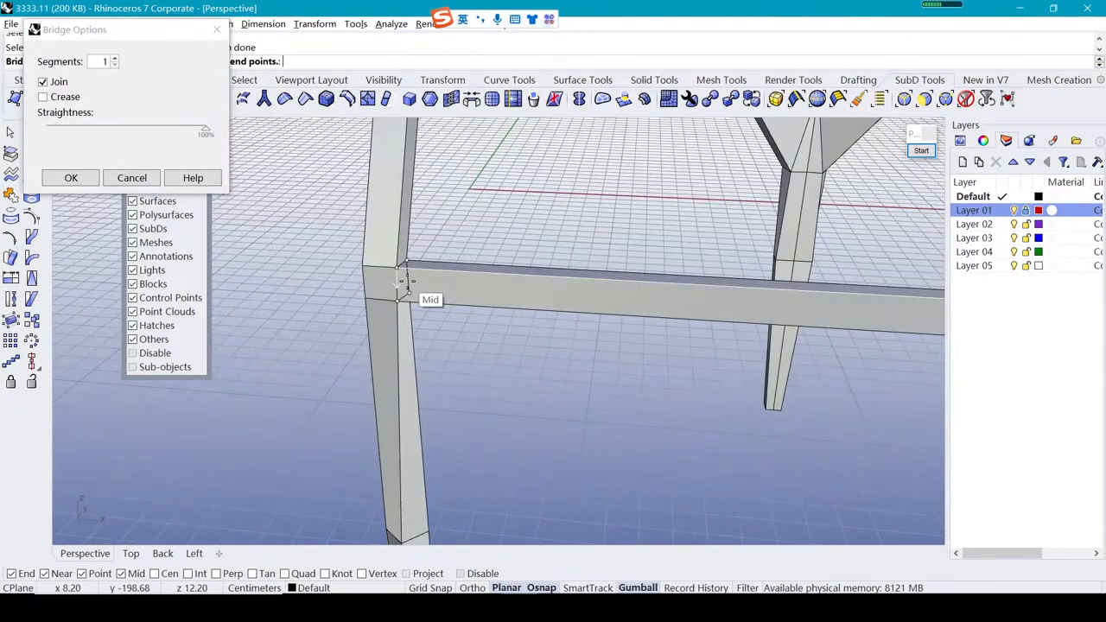
# Bridge the two legs' facing faces with a one-segment, joined crossbar
pyautogui.click(70, 177)
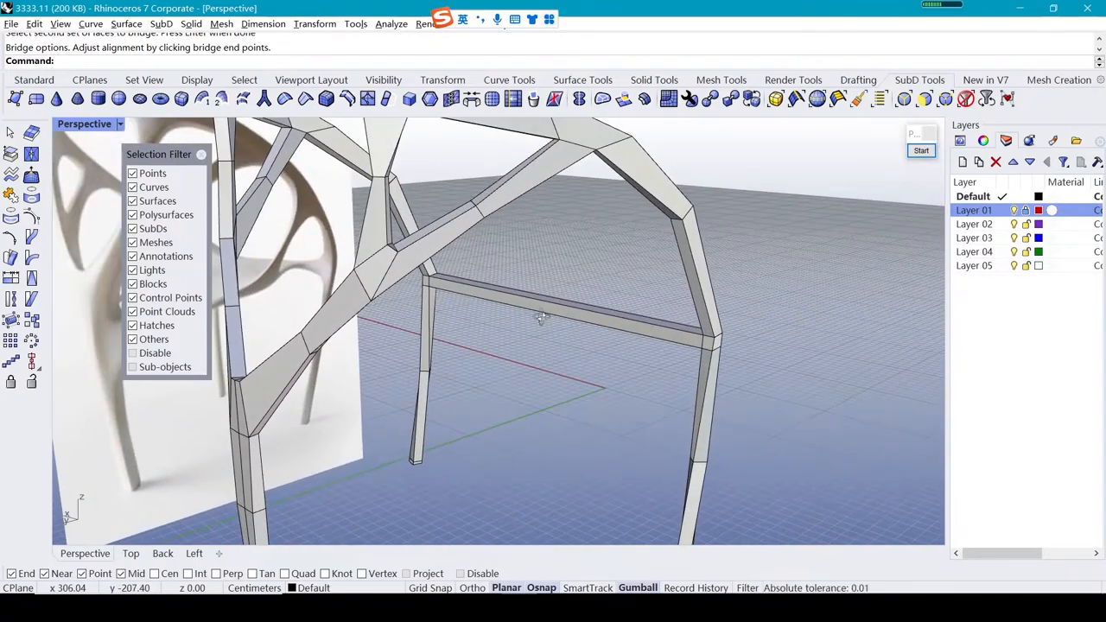
pyautogui.moveTo(286, 98)
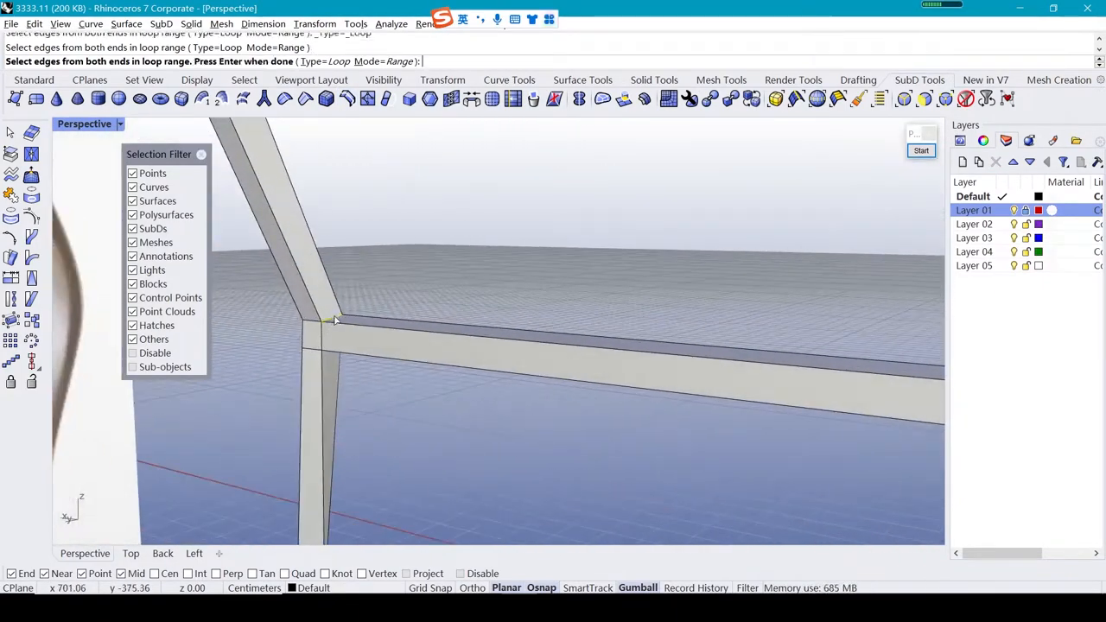
# Pick the crossbar's edges to insert loops near each end and the middle
pyautogui.click(324, 333)
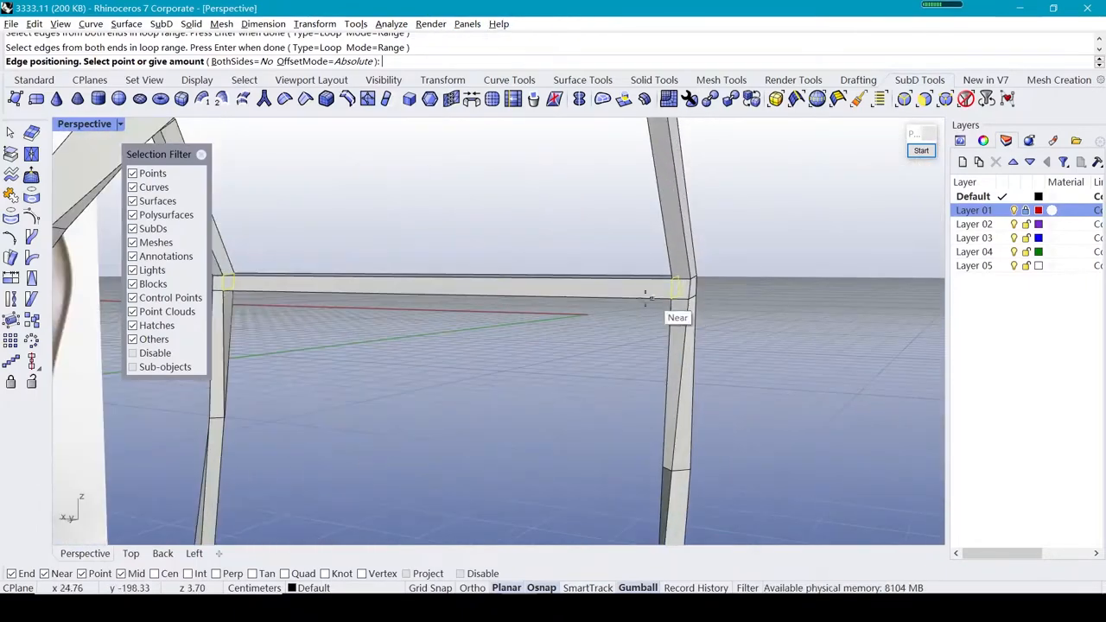
pyautogui.moveTo(389, 286)
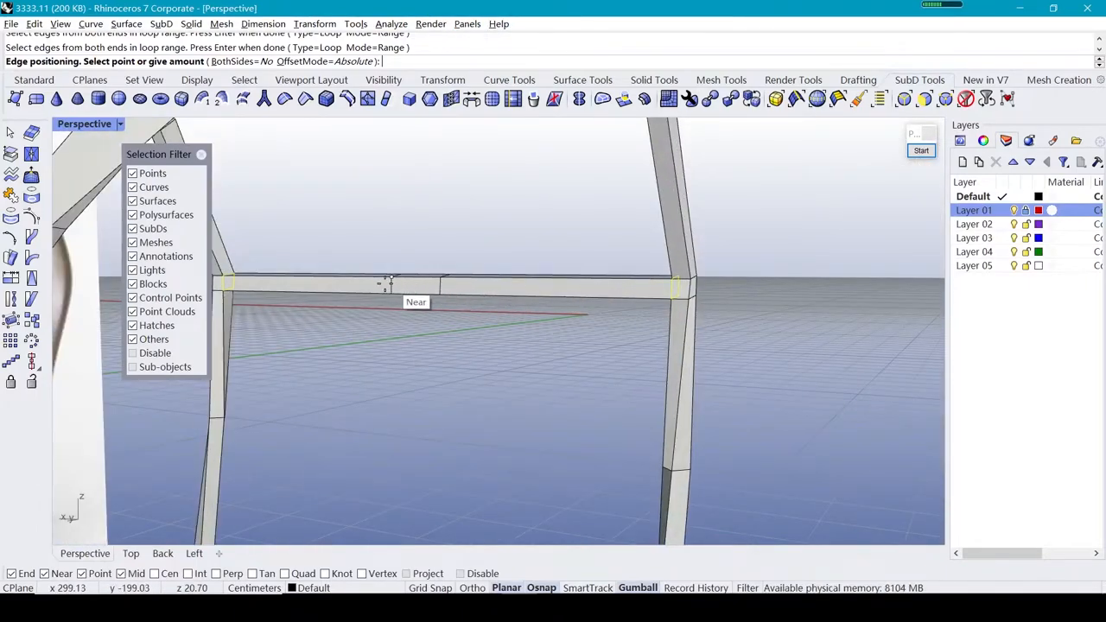
pyautogui.moveTo(242, 287)
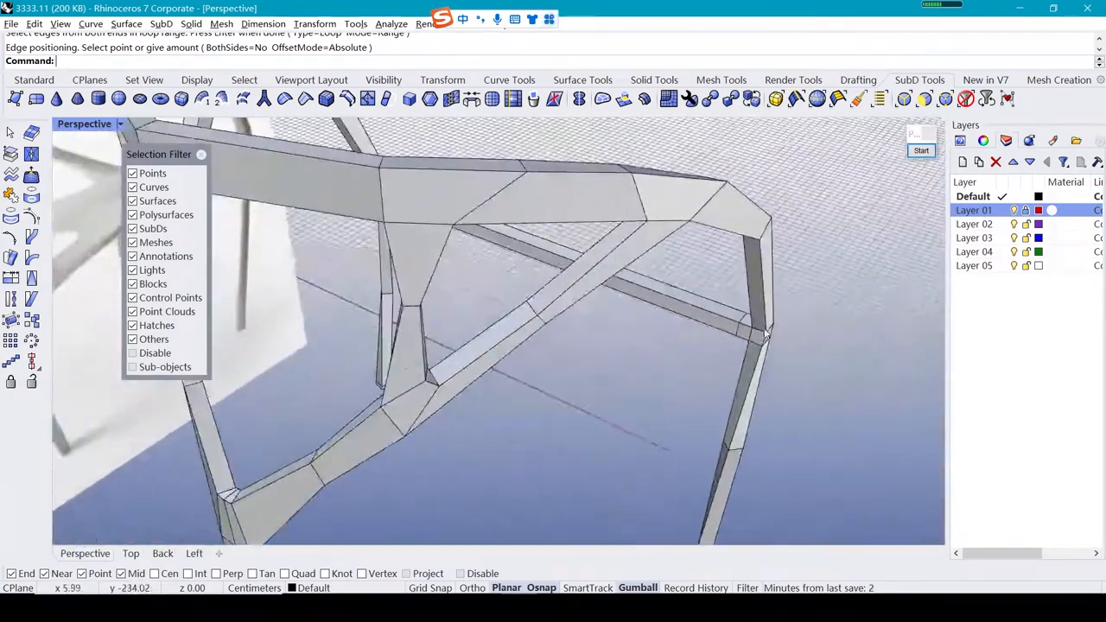
# Select the seat's edge faces and Ctrl-drag them outward toward the frame
pyautogui.click(605, 294)
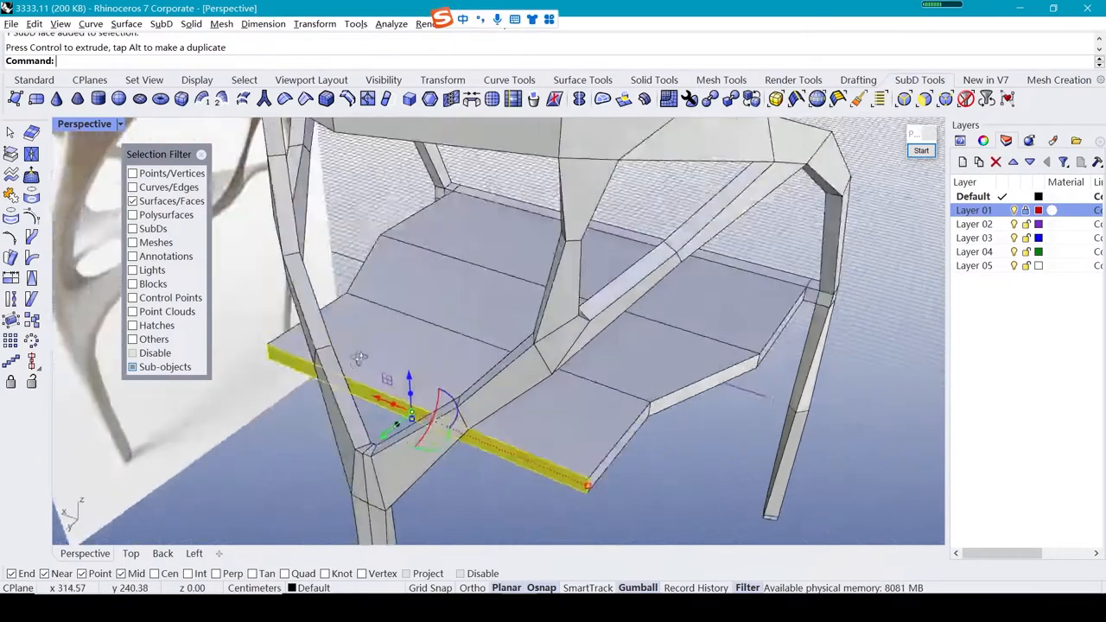
pyautogui.moveTo(518, 345); pyautogui.dragTo(510, 450)
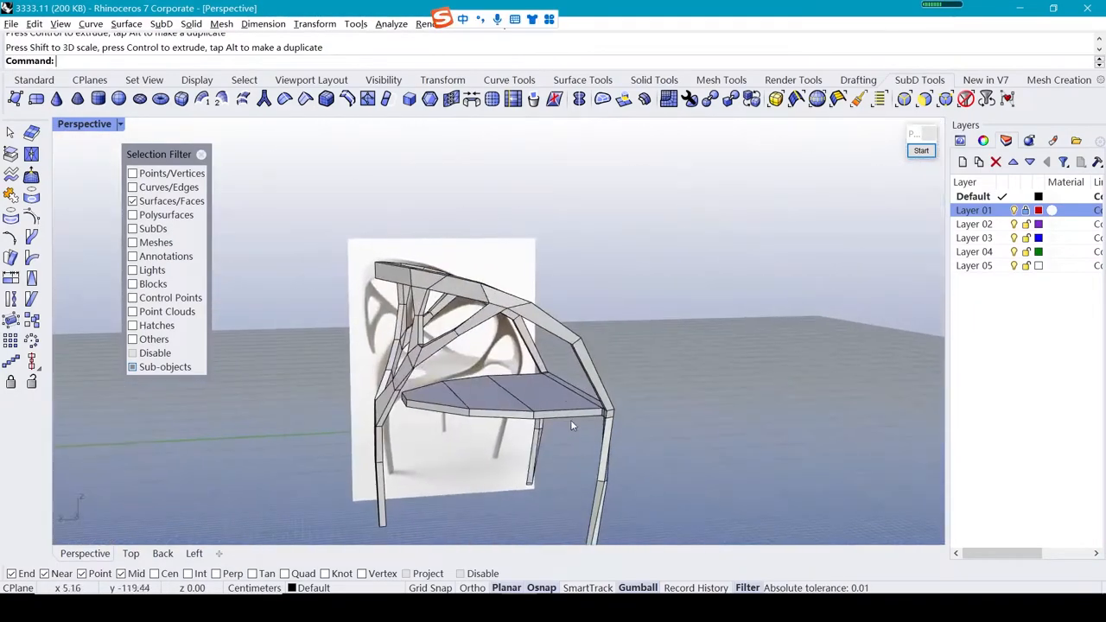
pyautogui.moveTo(571, 424); pyautogui.dragTo(644, 376)
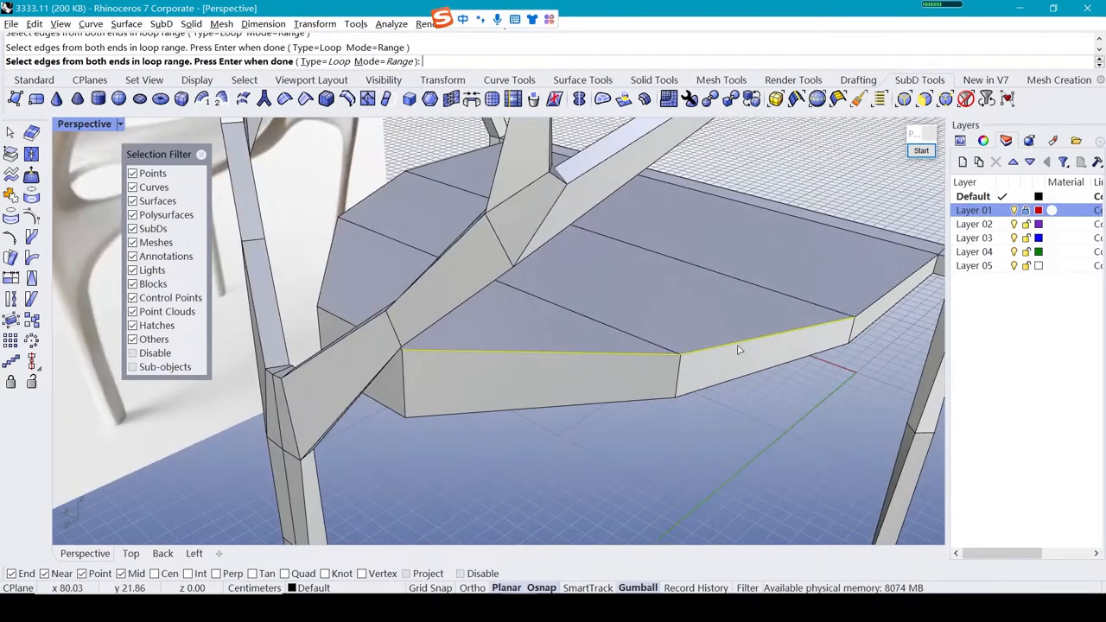
# Pick the seat's rim edges in Loop mode to place a new edge loop
pyautogui.click(381, 208)
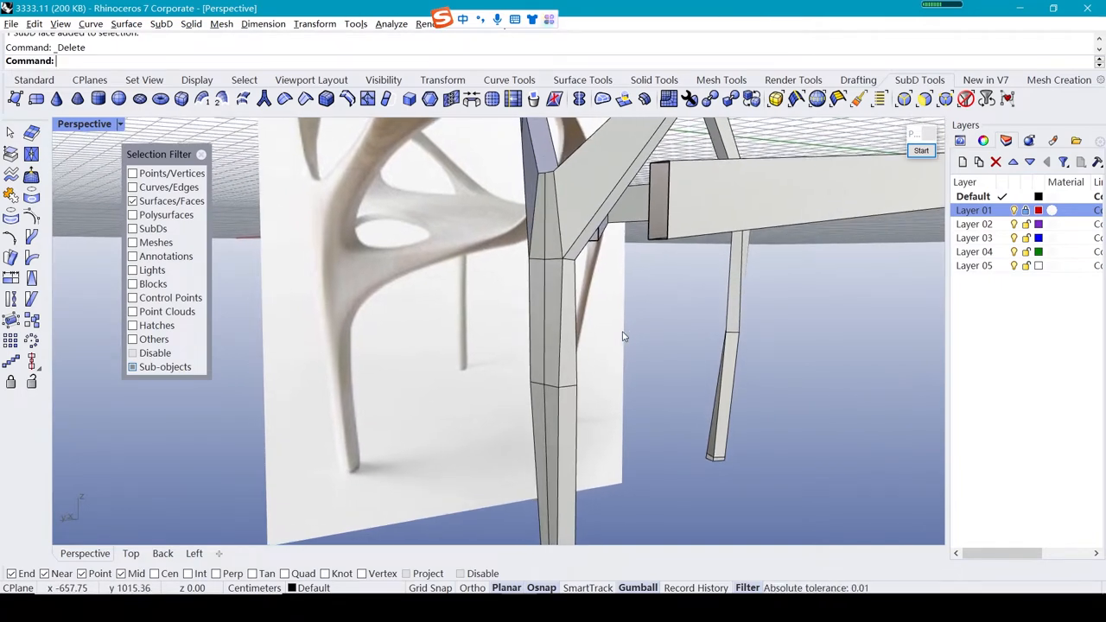
# Delete a face at the crossbar's open end, cancelling and undoing an unwanted change
pyautogui.moveTo(623, 338); pyautogui.dragTo(612, 300)
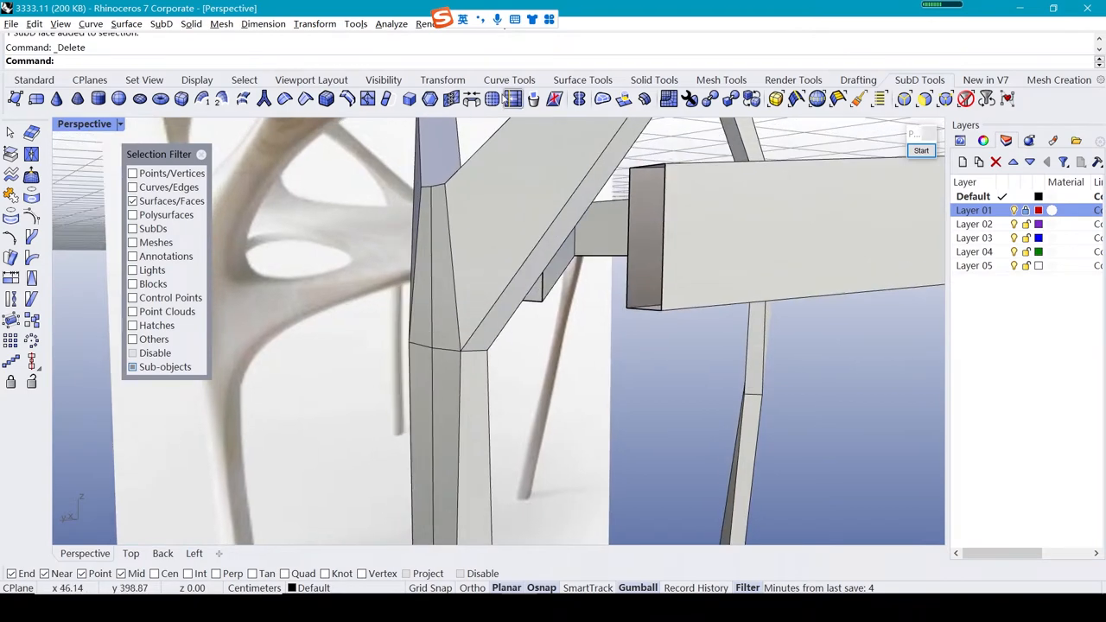
pyautogui.moveTo(450, 99)
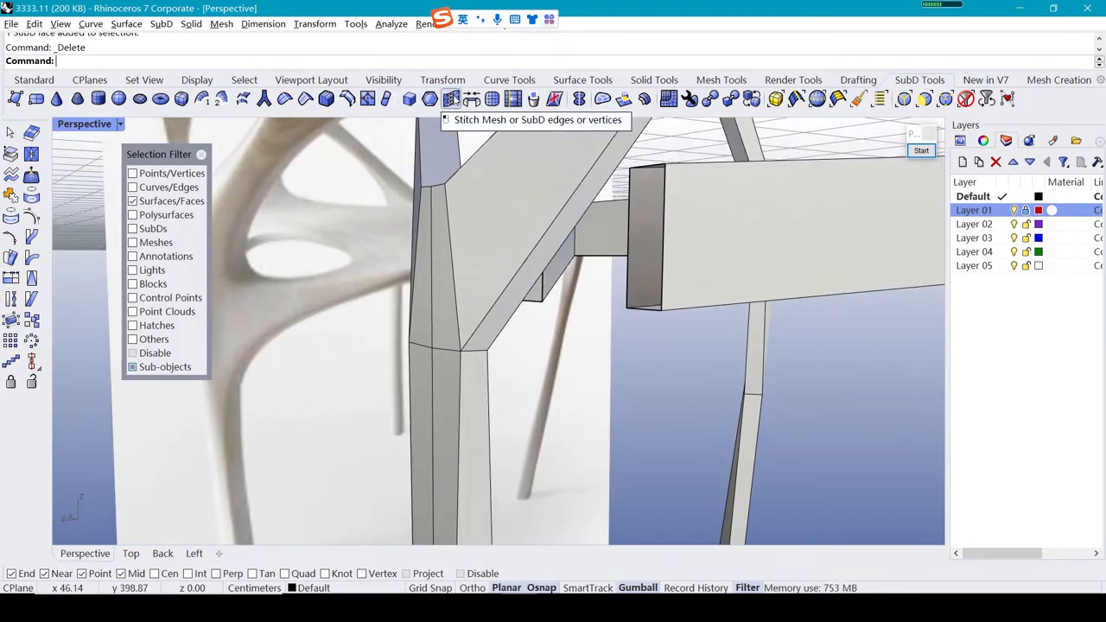
pyautogui.moveTo(843, 290)
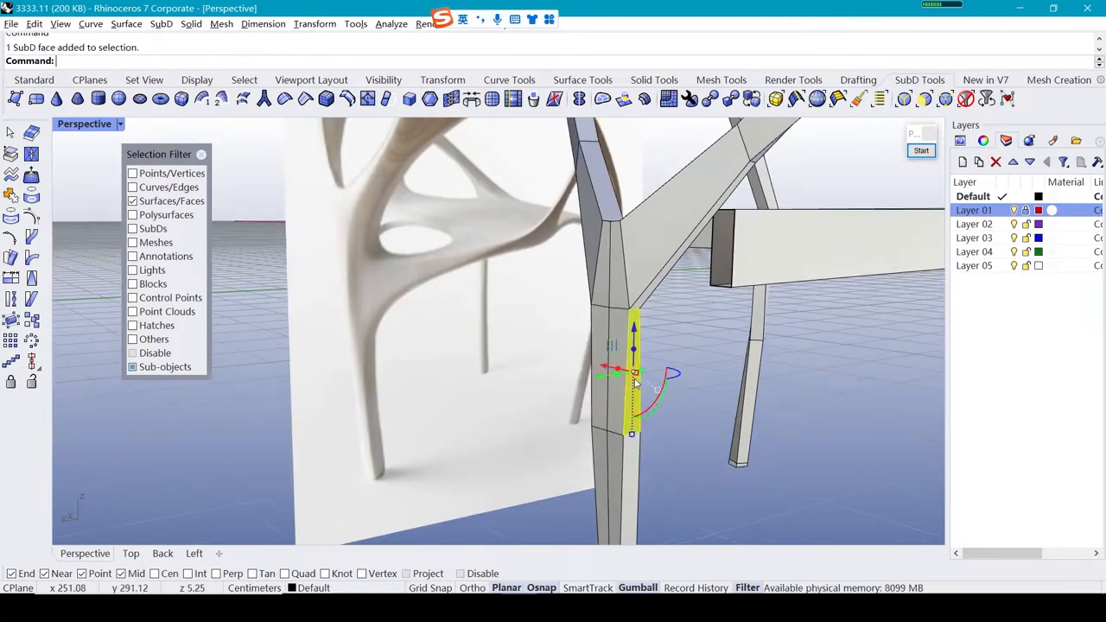
pyautogui.press('Delete')
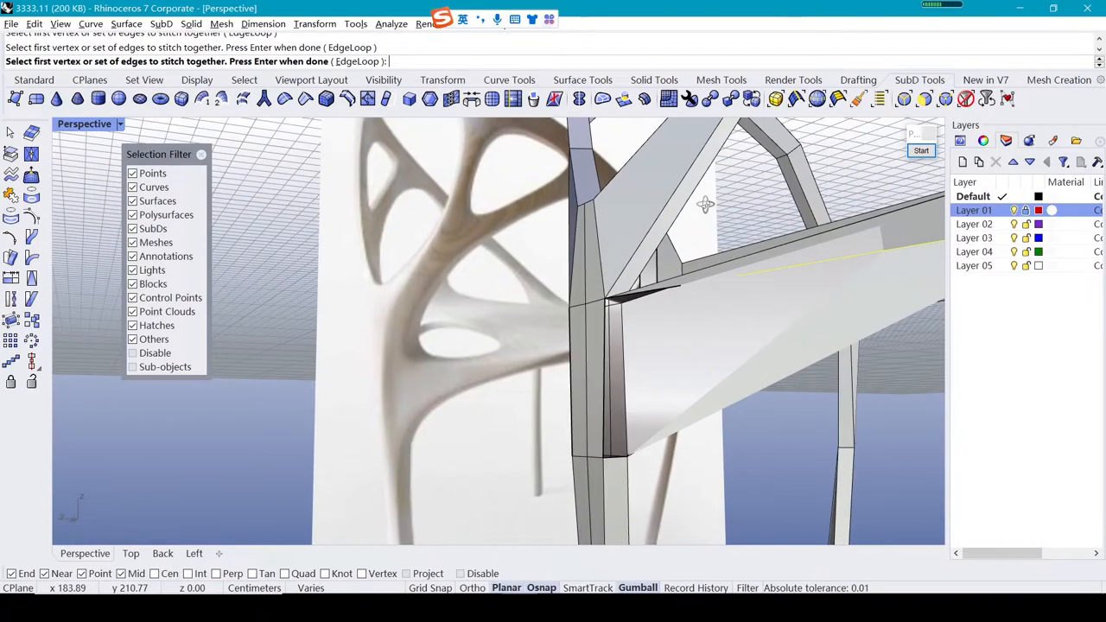
pyautogui.press('Escape')
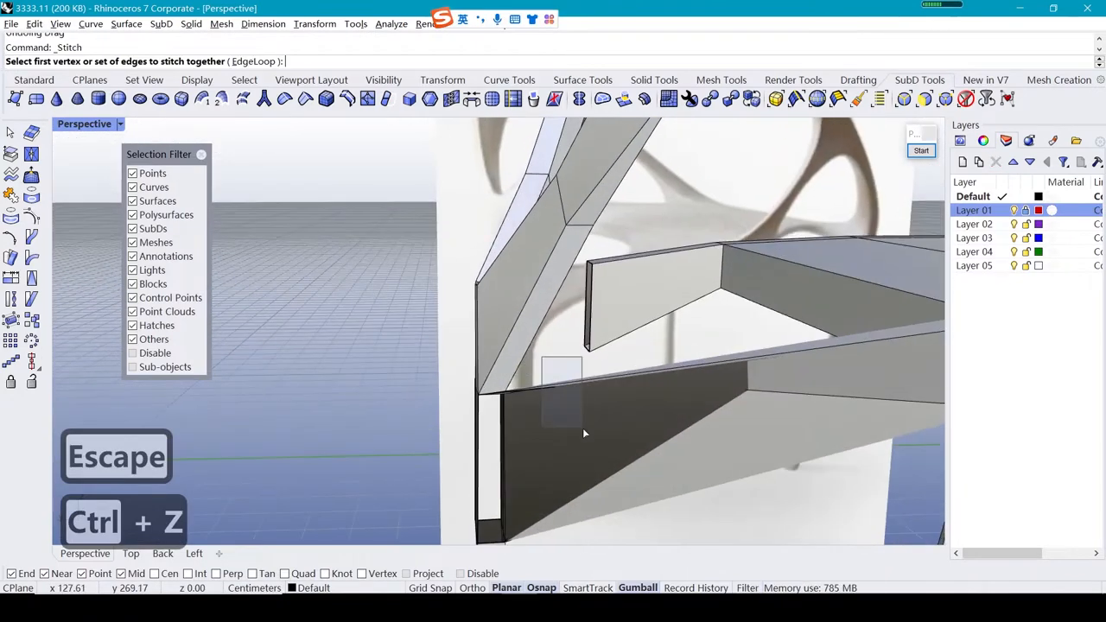
pyautogui.press('Escape')
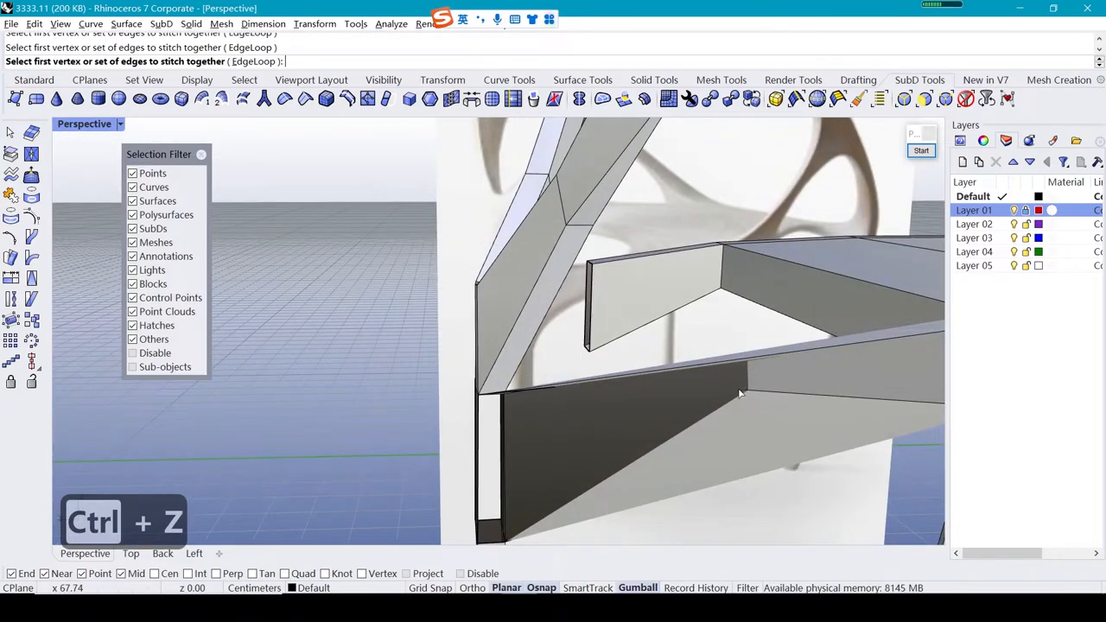
pyautogui.press('ctrl+z')
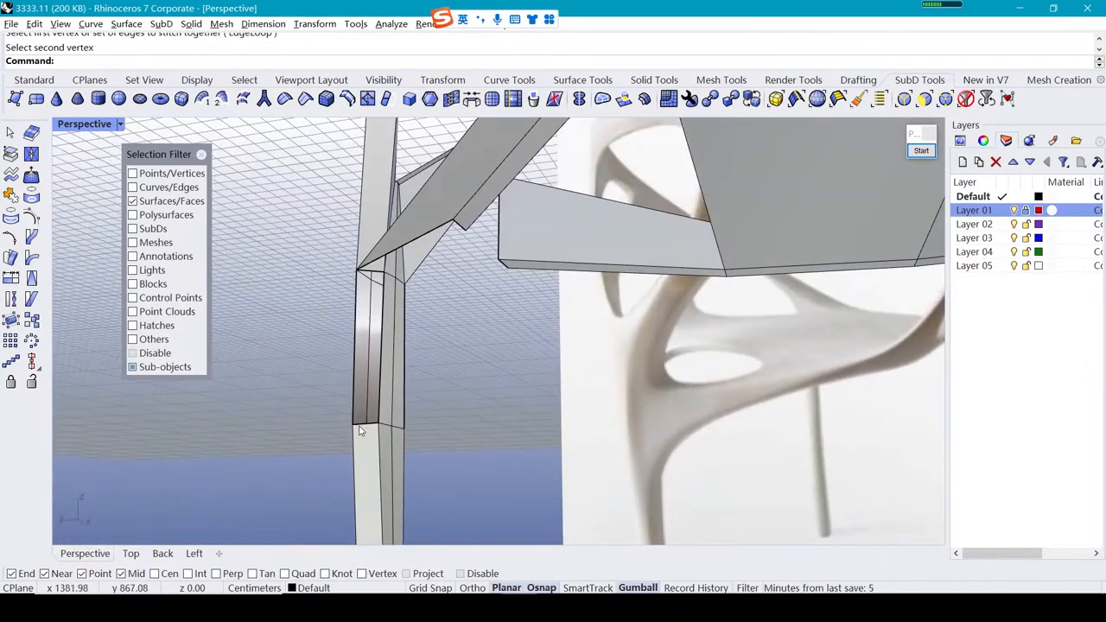
# Stitch vertices at the seat and armrest junctions using Average stitch location
pyautogui.click(453, 220)
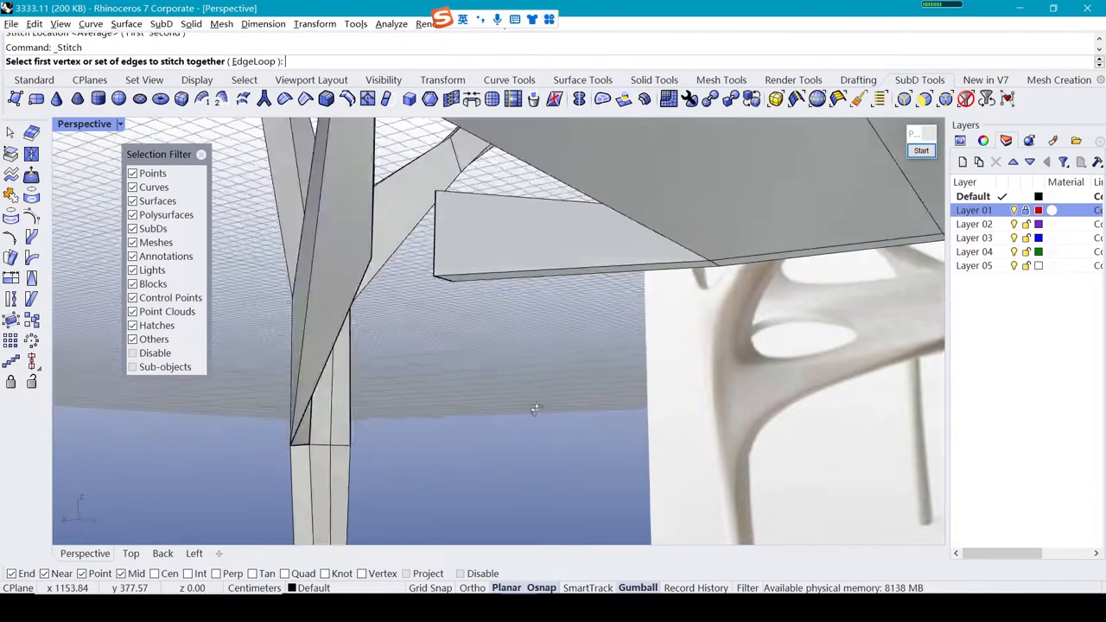
pyautogui.click(393, 167)
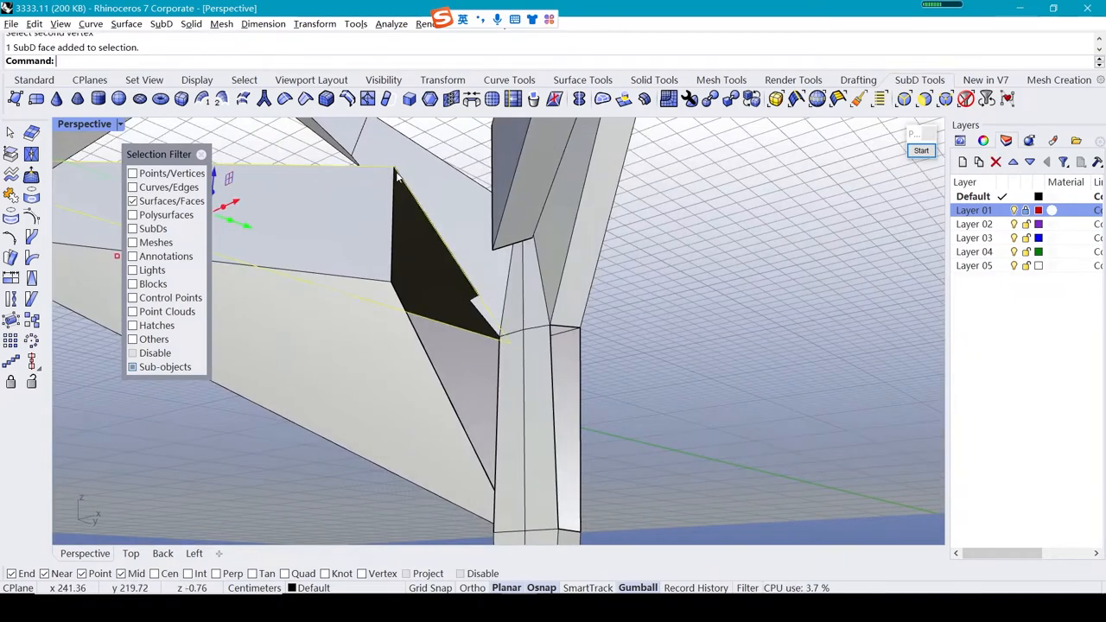
pyautogui.click(394, 168)
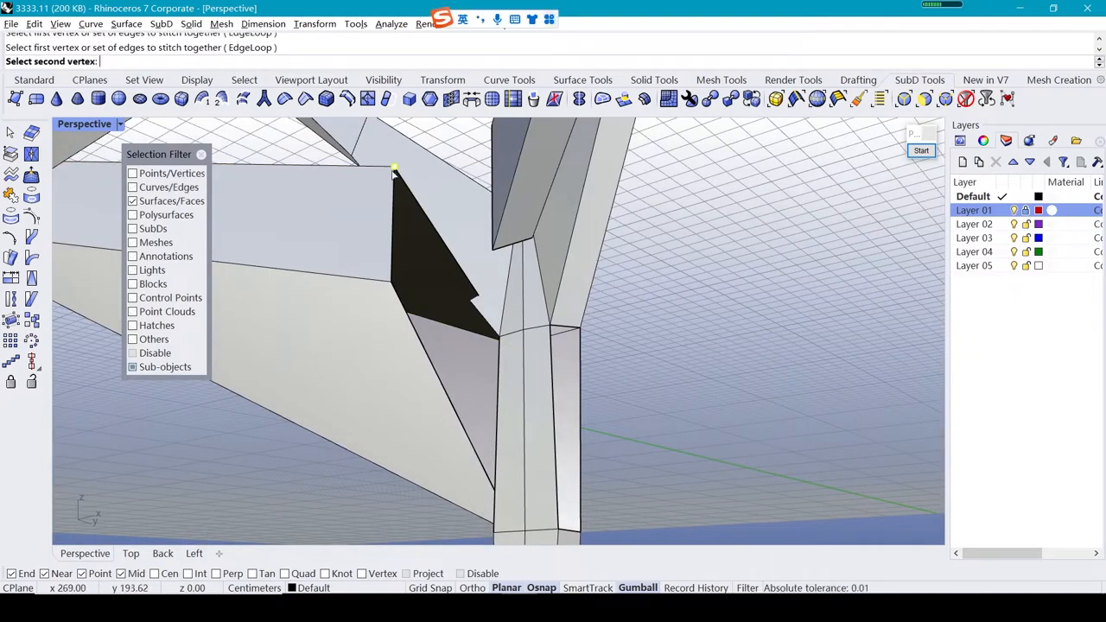
pyautogui.click(393, 169)
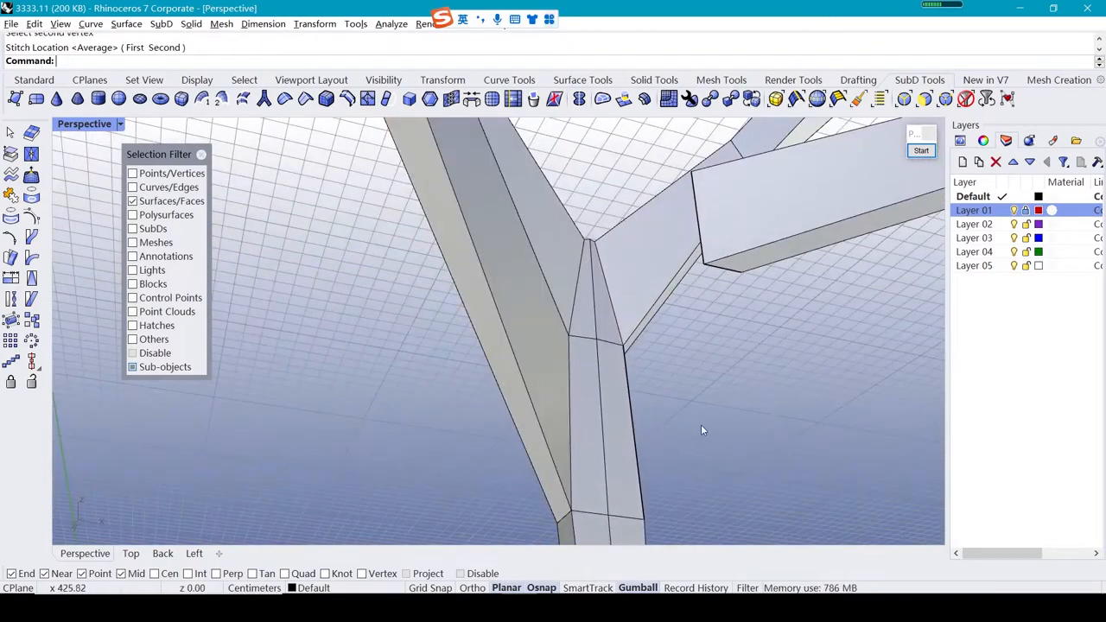
pyautogui.moveTo(702, 429); pyautogui.dragTo(683, 367)
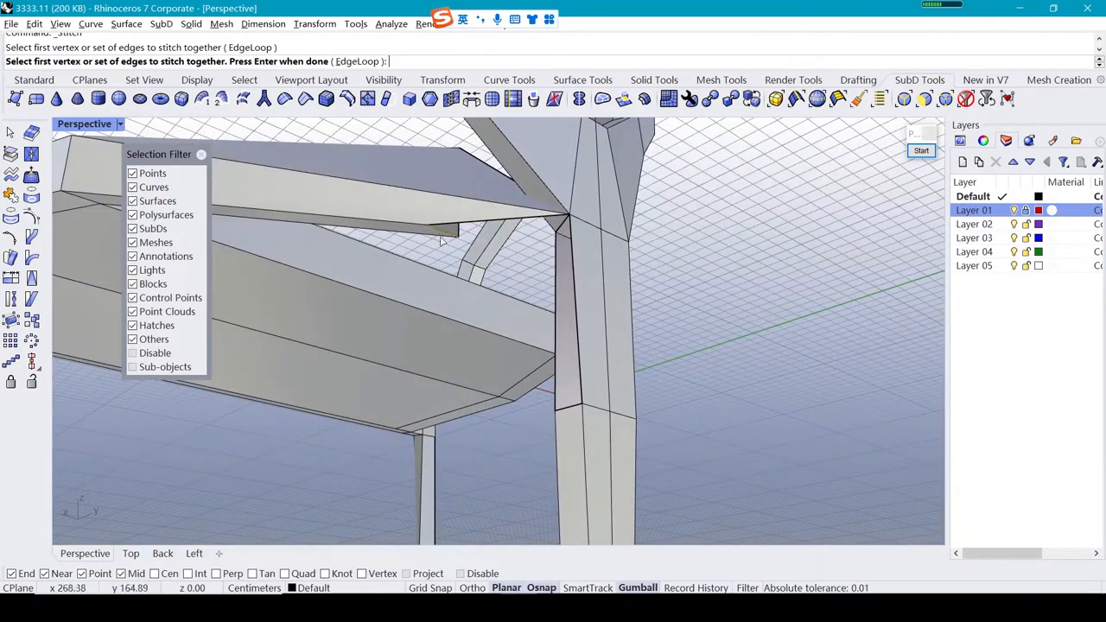
pyautogui.click(441, 225)
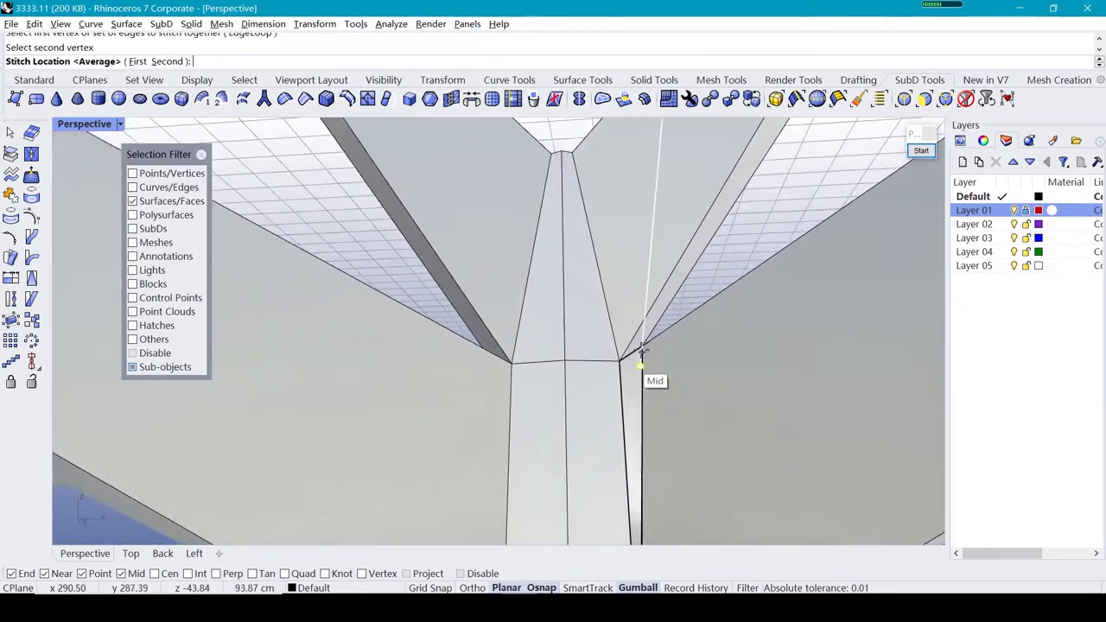
pyautogui.press('Escape')
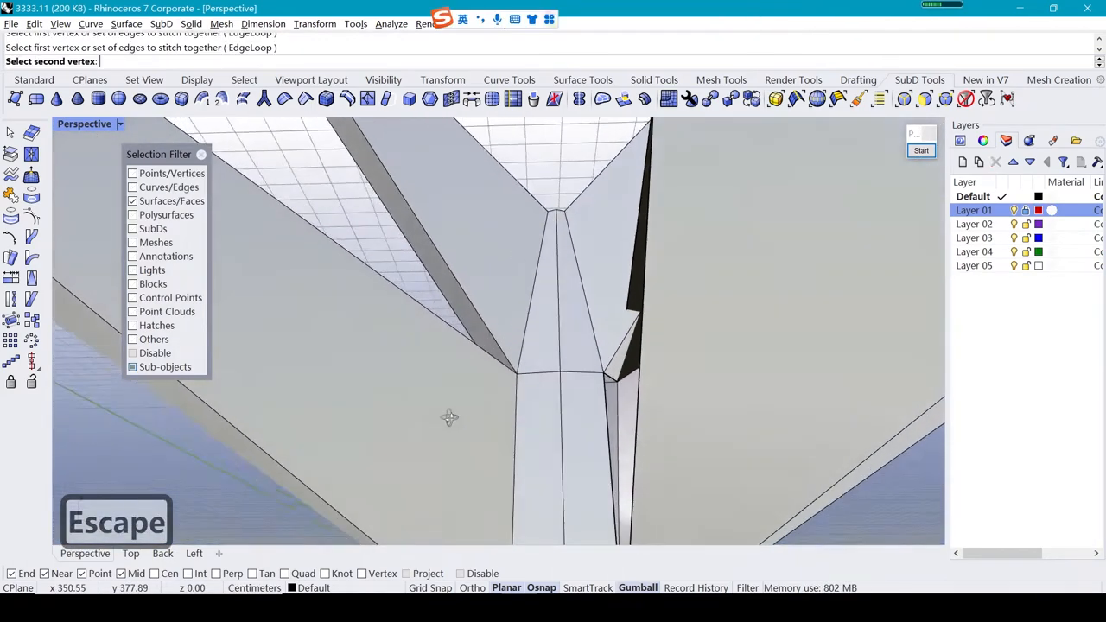
pyautogui.press('Escape')
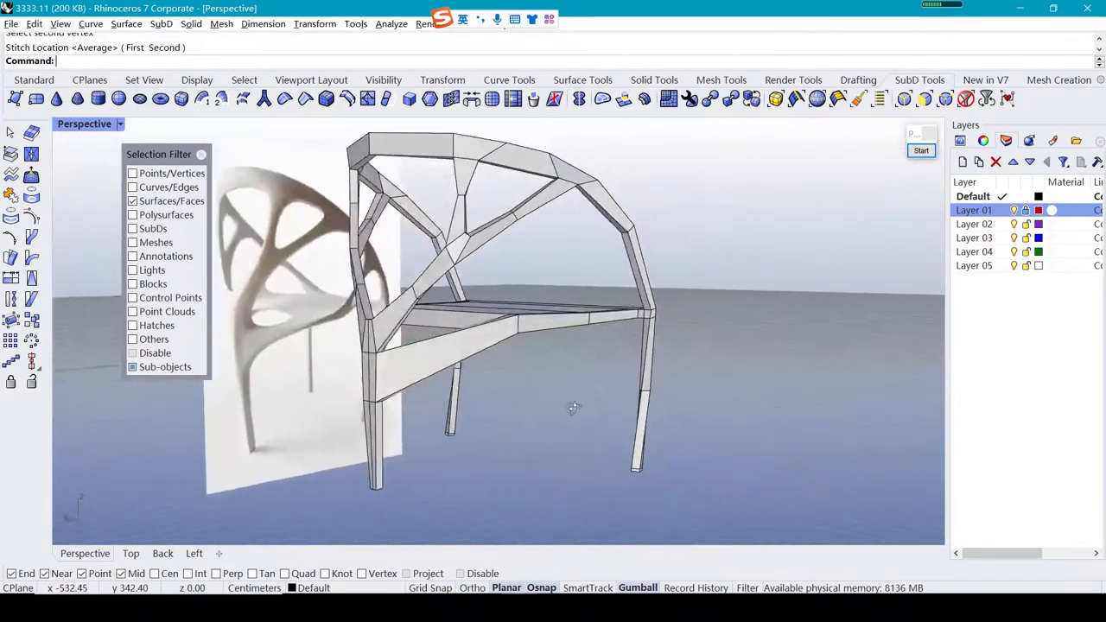
# Insert an edge ring around the leg below the seat, then preview smooth and flat display
pyautogui.press('Tab')
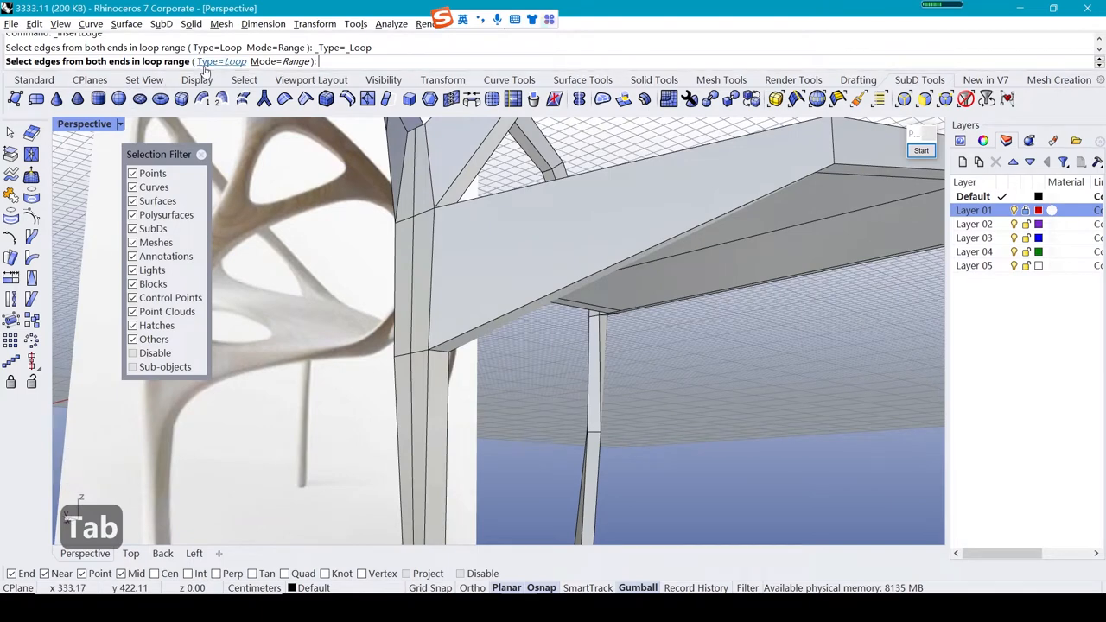
pyautogui.press('Tab')
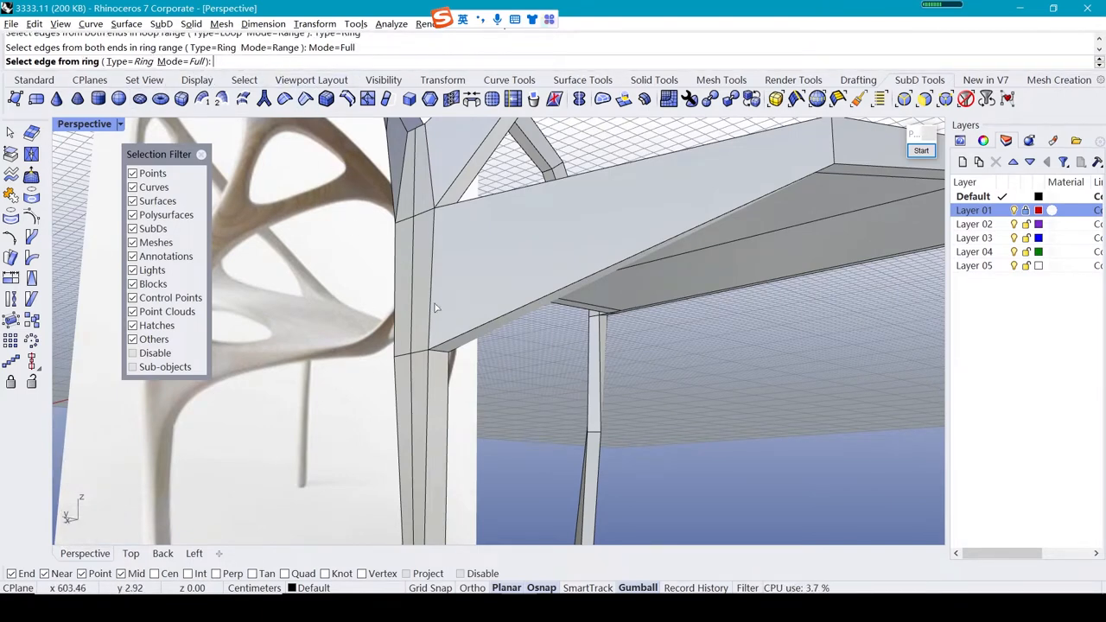
pyautogui.click(430, 367)
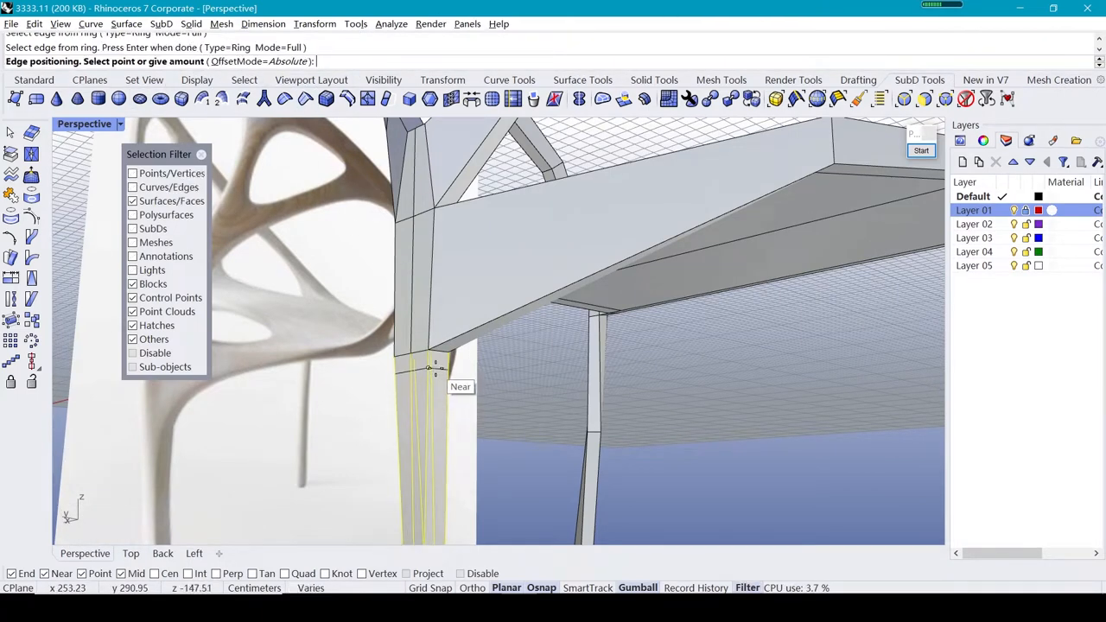
pyautogui.press('Tab')
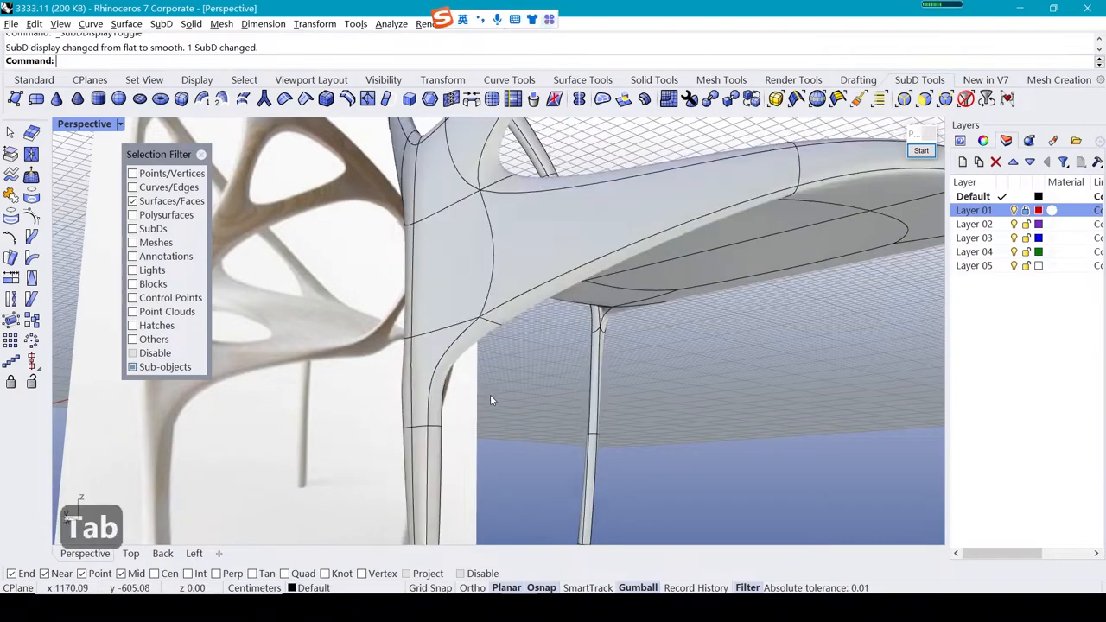
pyautogui.press('Tab')
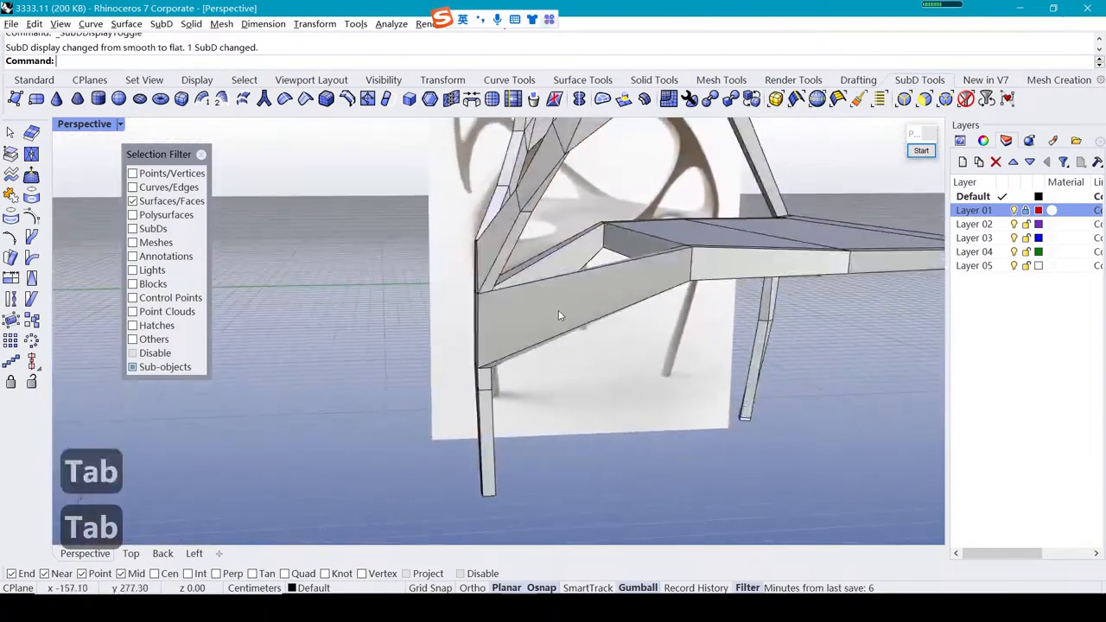
pyautogui.press('Tab')
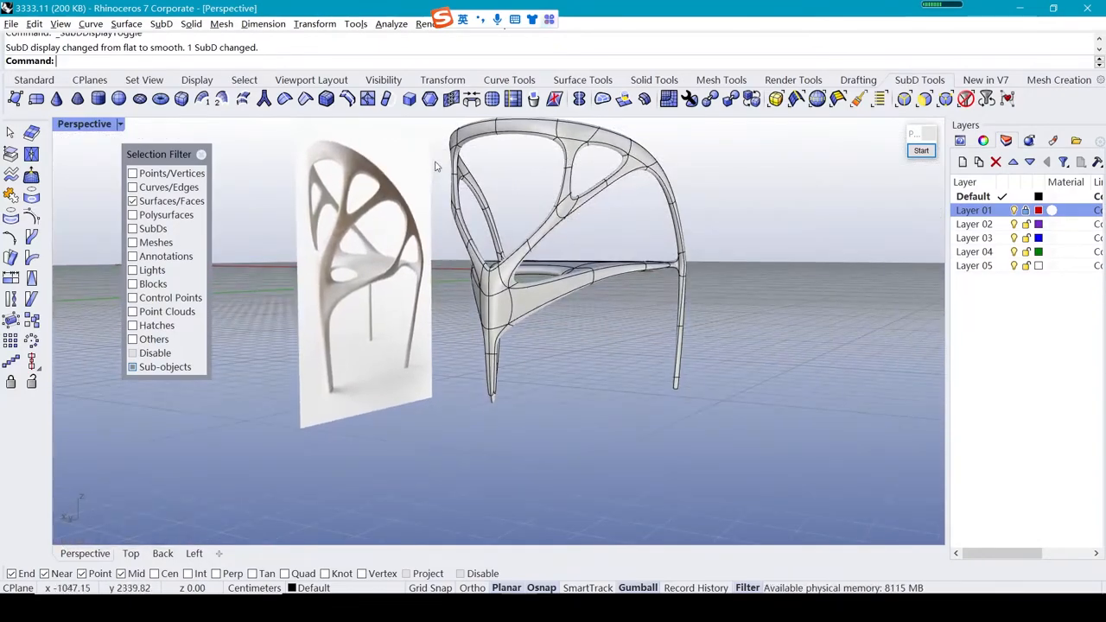
# Select front-leg faces, undo four bad edits, and show the chair smooth
pyautogui.press('Tab')
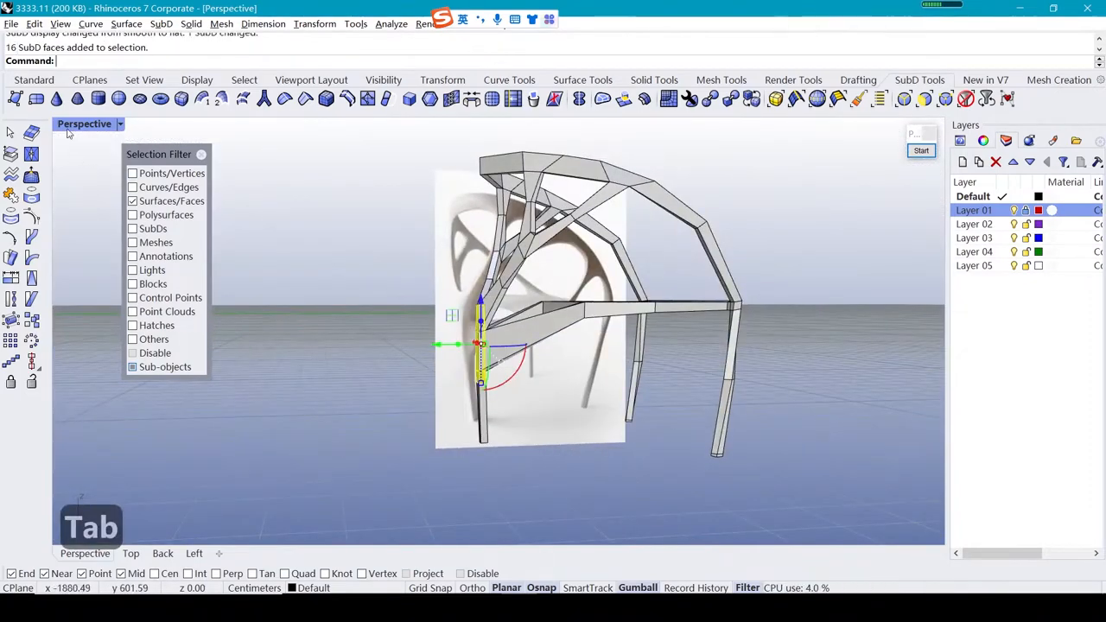
pyautogui.click(194, 554)
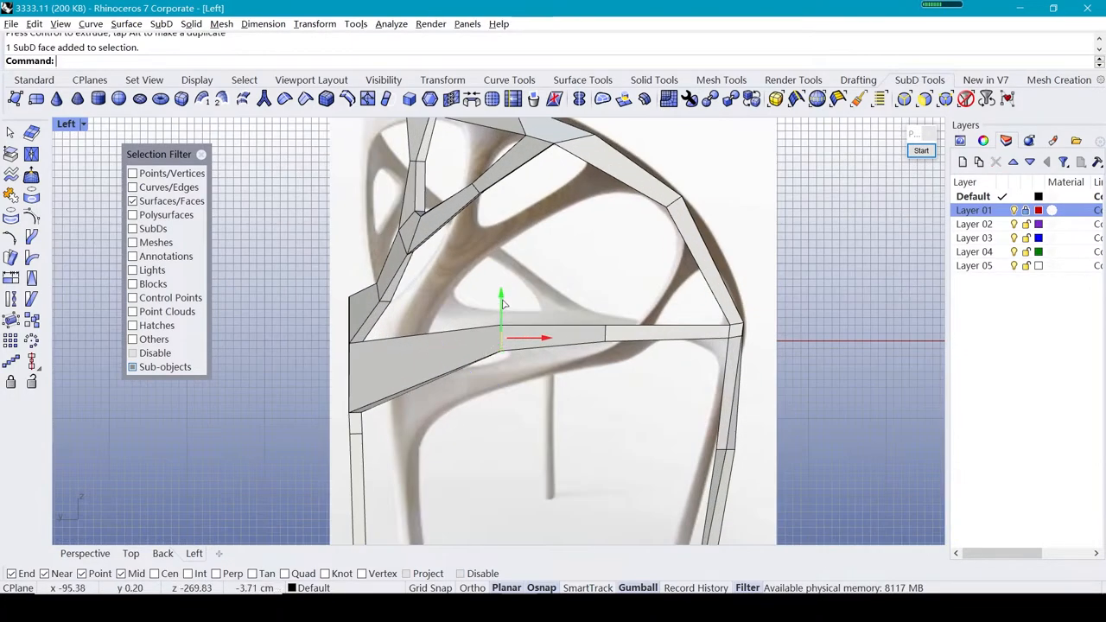
pyautogui.press('ctrl+z')
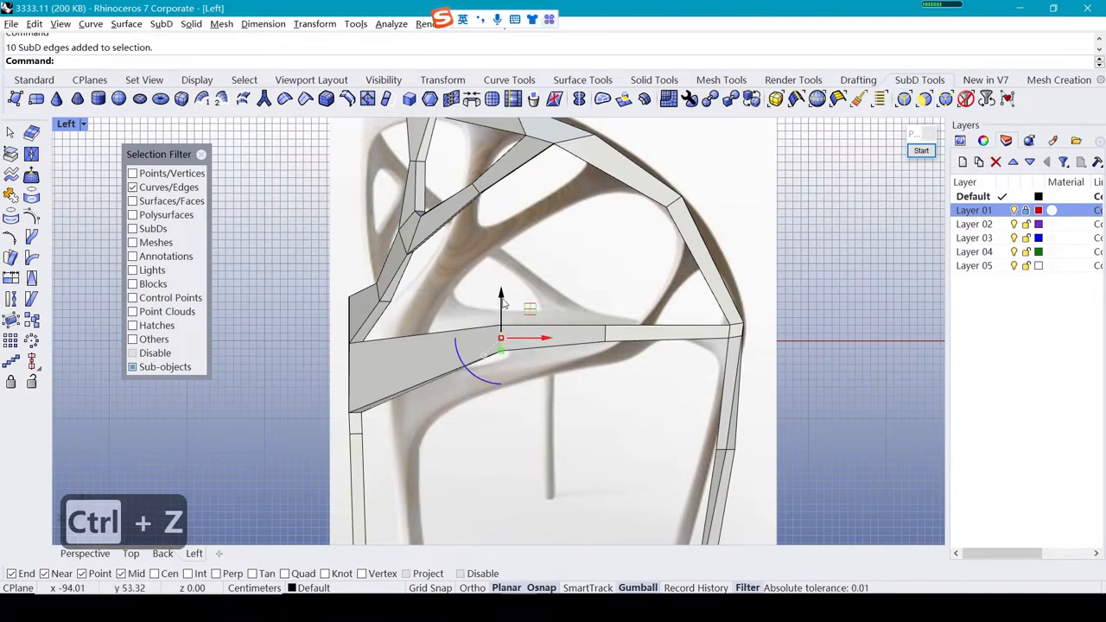
pyautogui.press('ctrl+z')
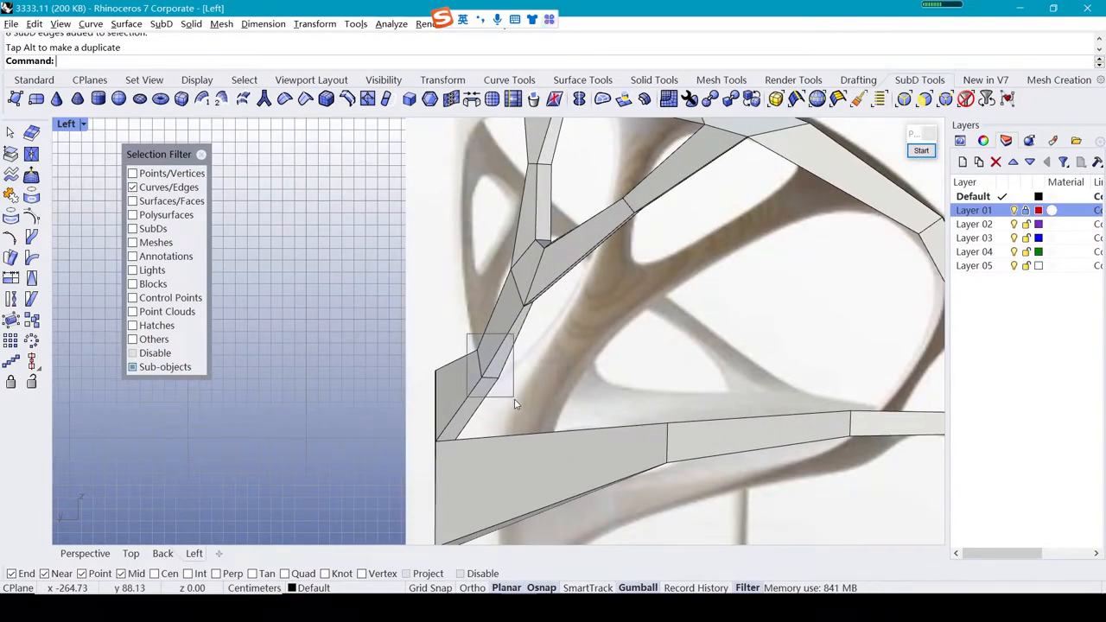
pyautogui.press('ctrl+z')
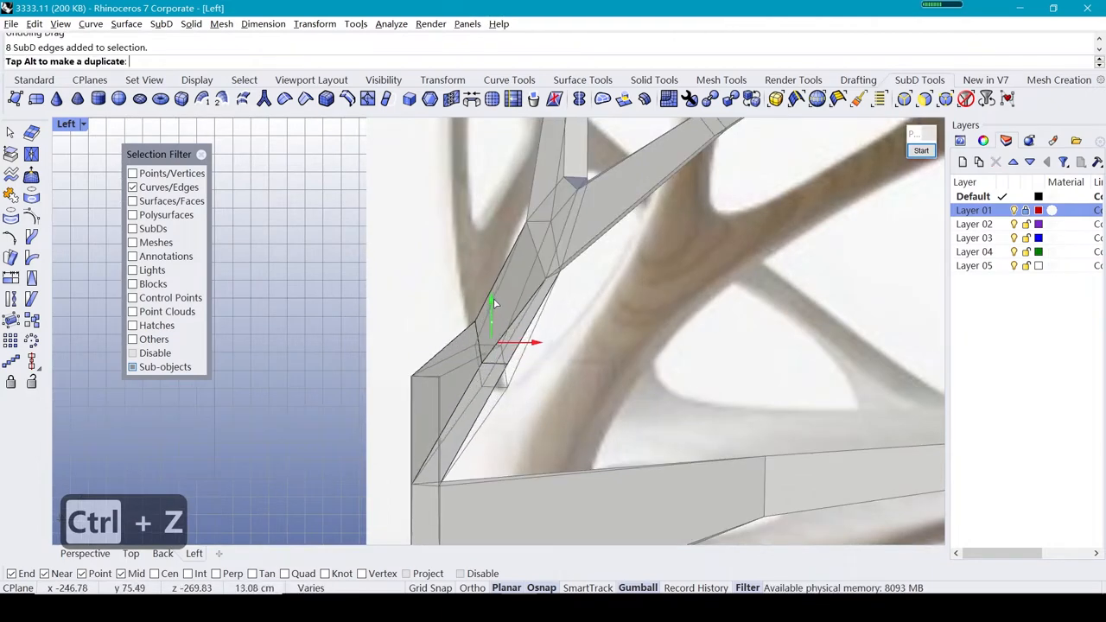
pyautogui.press('ctrl+z')
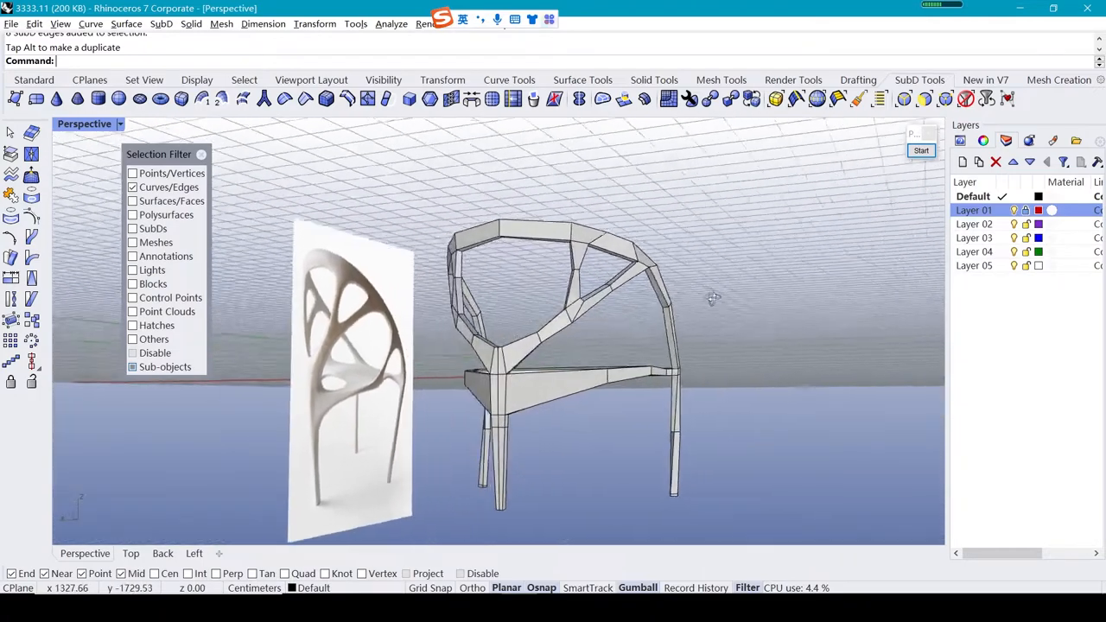
pyautogui.press('Tab')
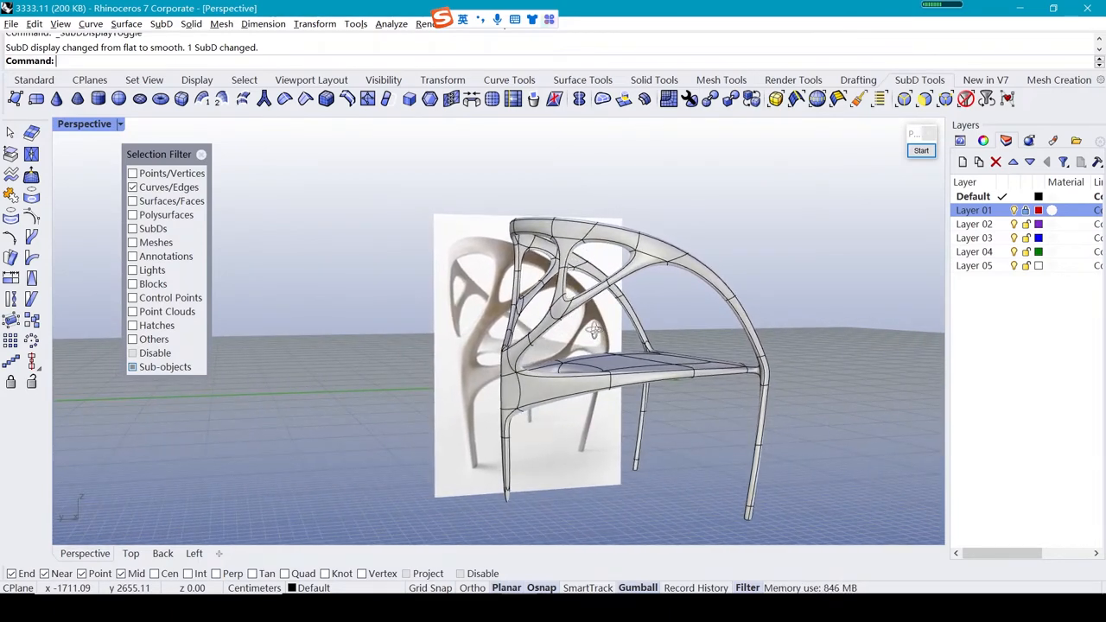
# Switch the chair to flat display and select the armrest and seat-rail faces
pyautogui.press('Tab')
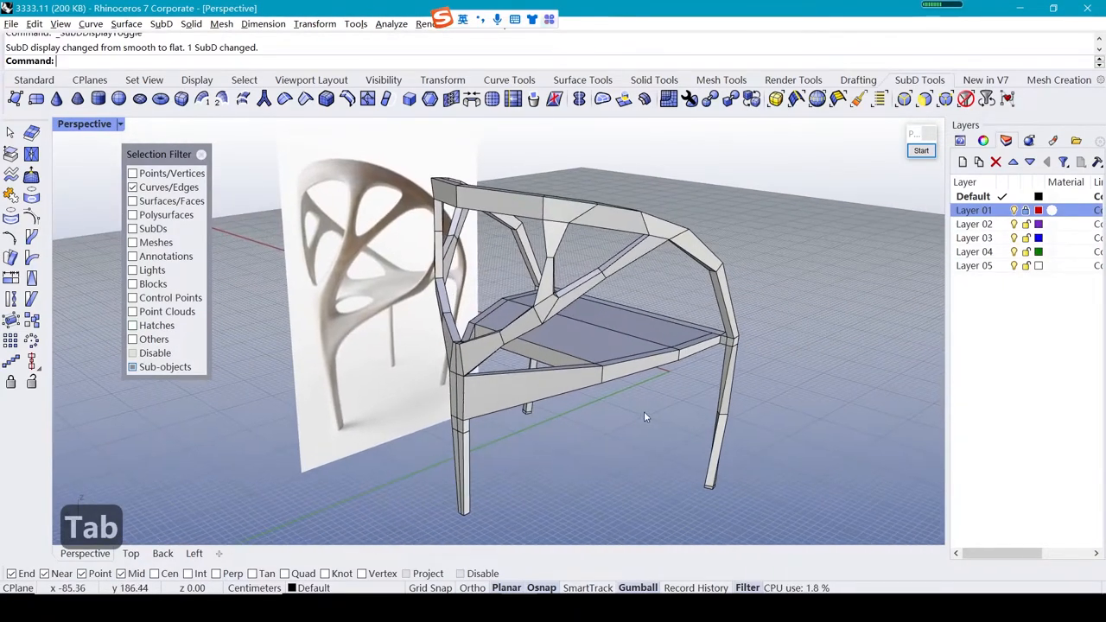
pyautogui.click(632, 358)
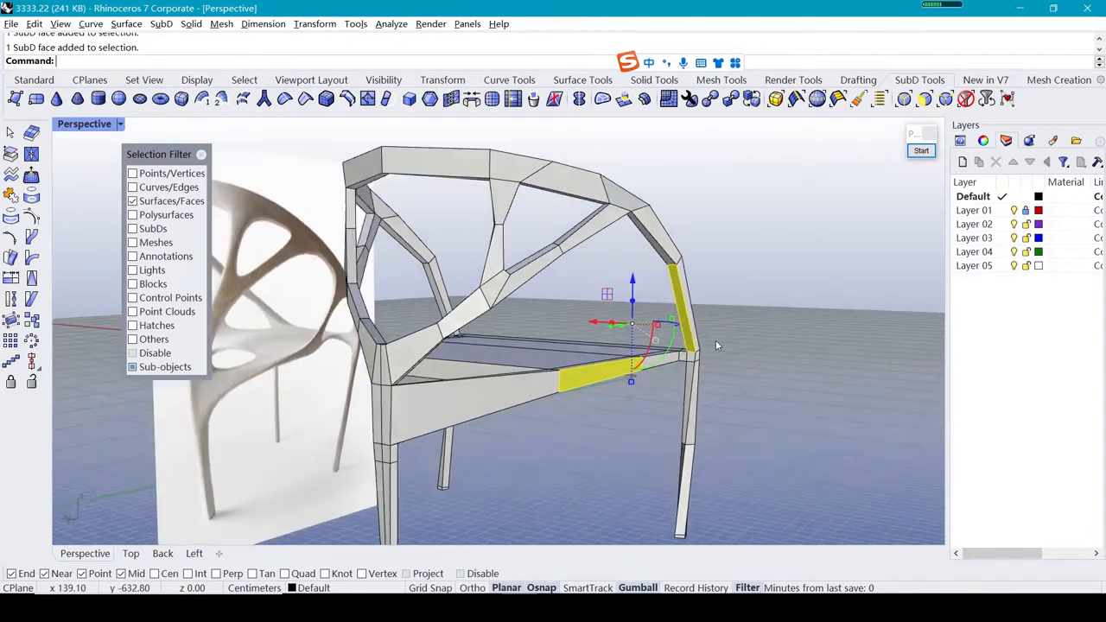
# Toggle the display and select an edge on a back branch in the Left view
pyautogui.press('Tab')
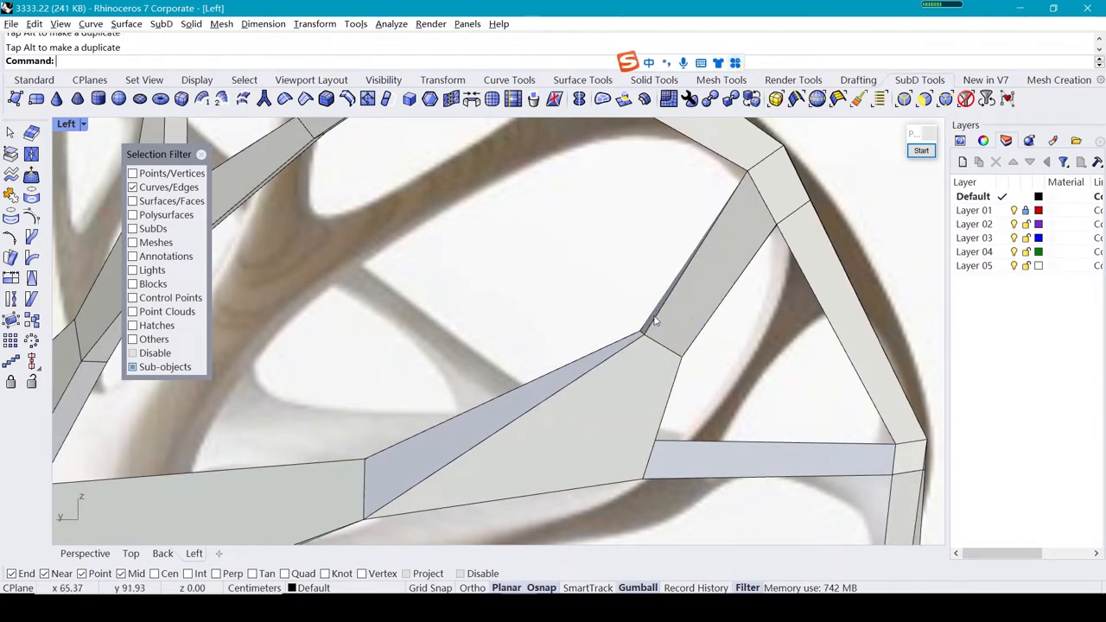
pyautogui.click(652, 319)
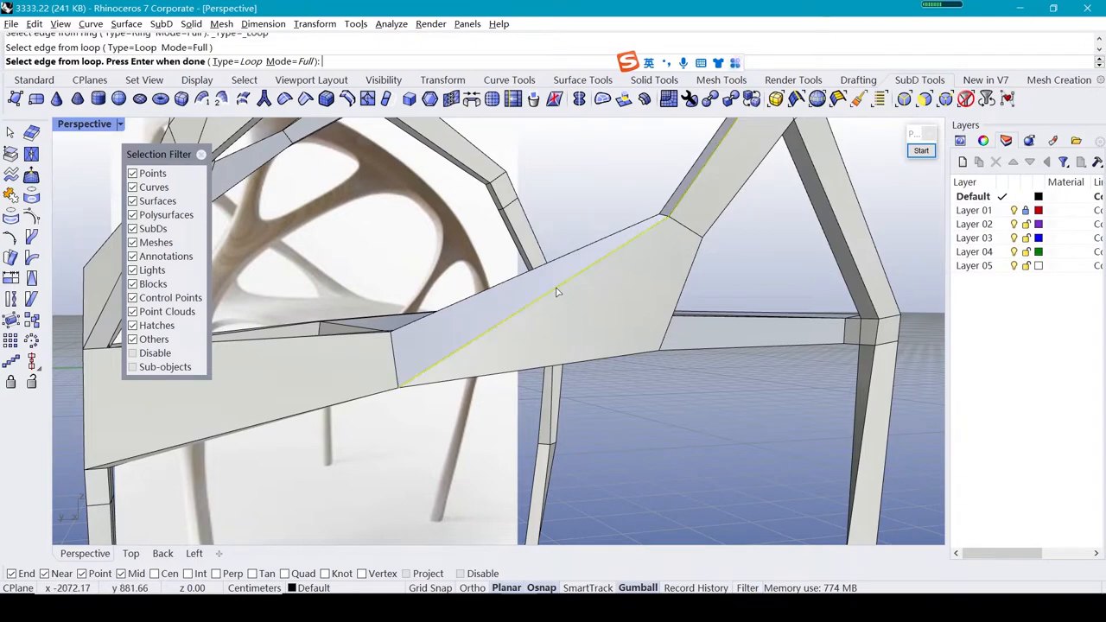
pyautogui.press('Escape')
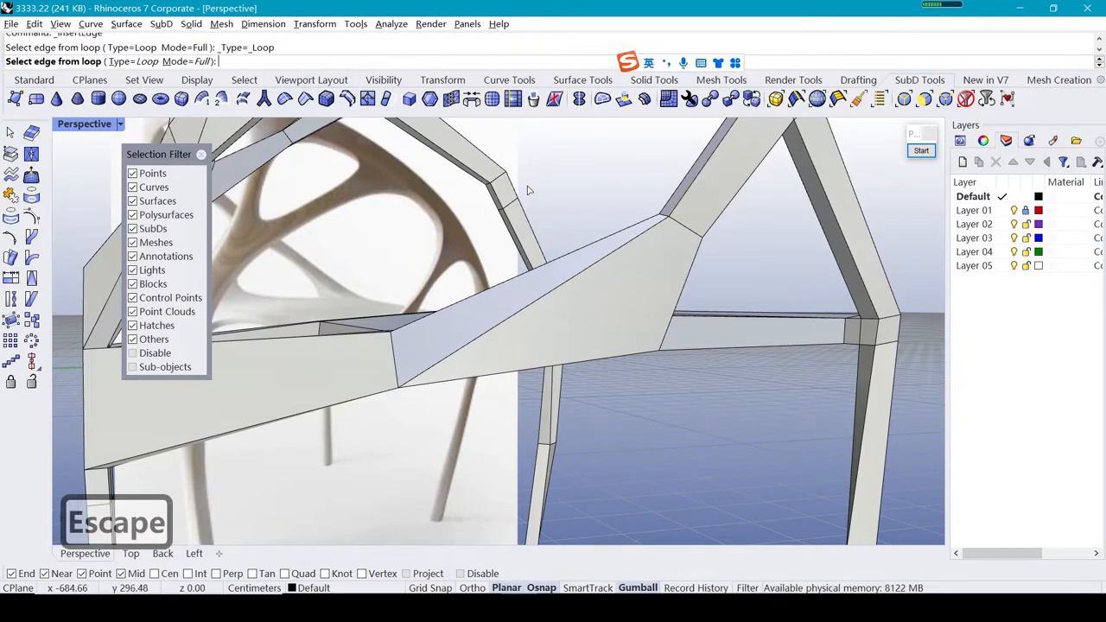
# Pick the diagonal strut edges and select the edge loop where the new edge goes
pyautogui.click(547, 300)
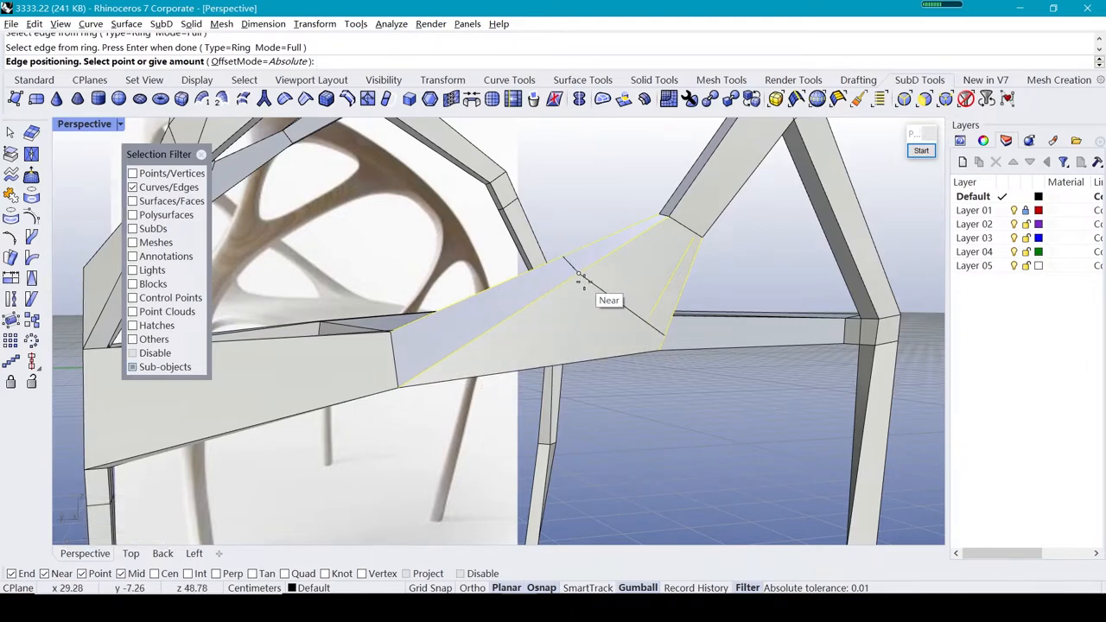
pyautogui.moveTo(587, 276)
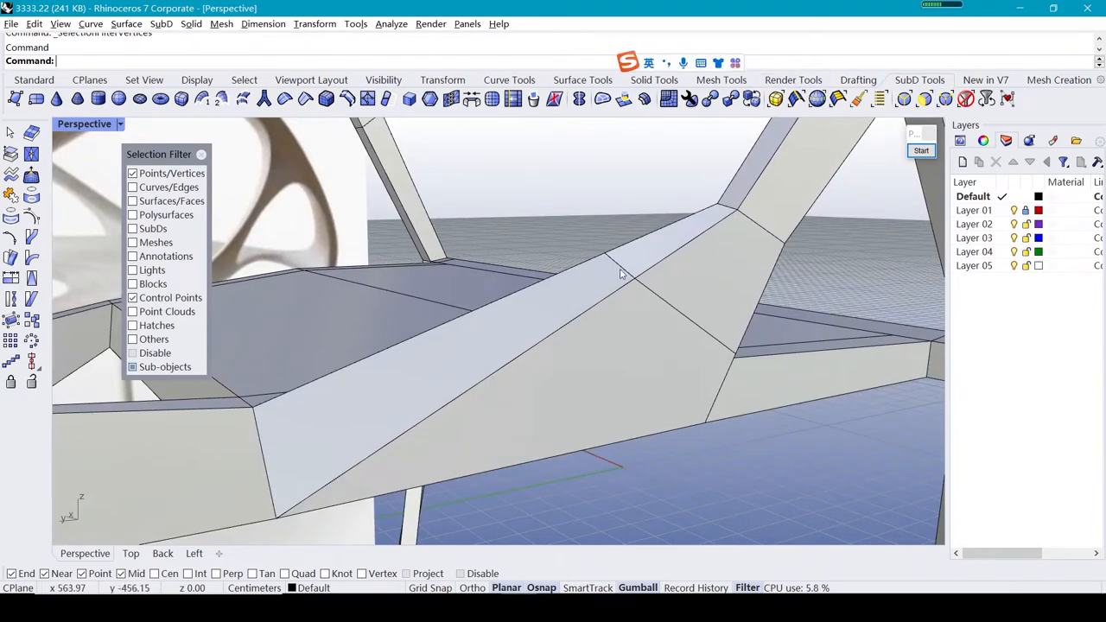
pyautogui.moveTo(795, 98)
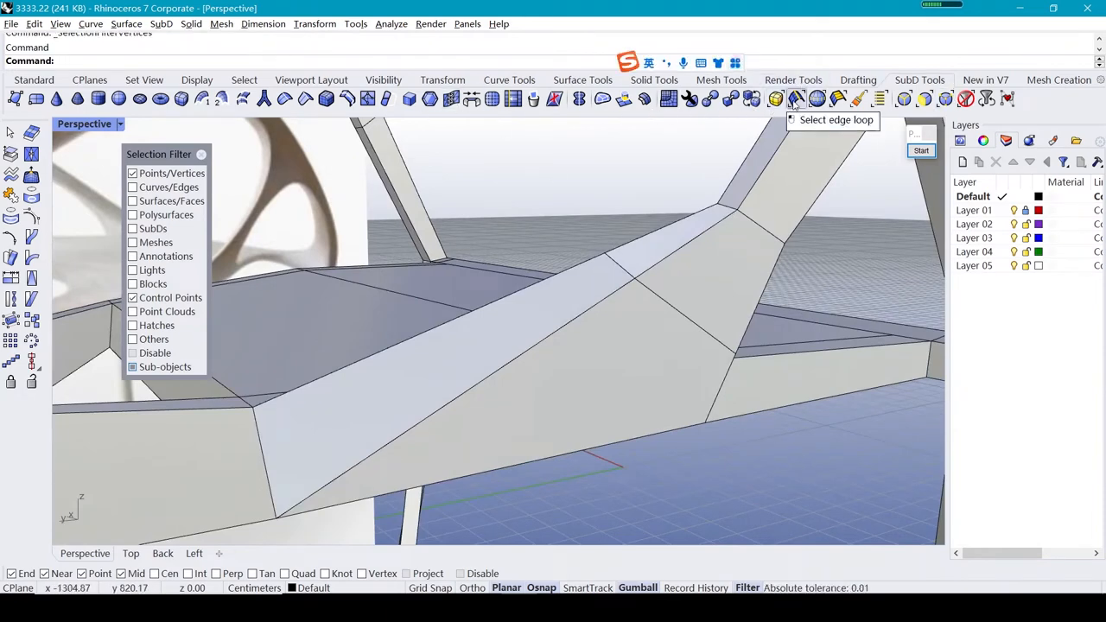
pyautogui.click(796, 99)
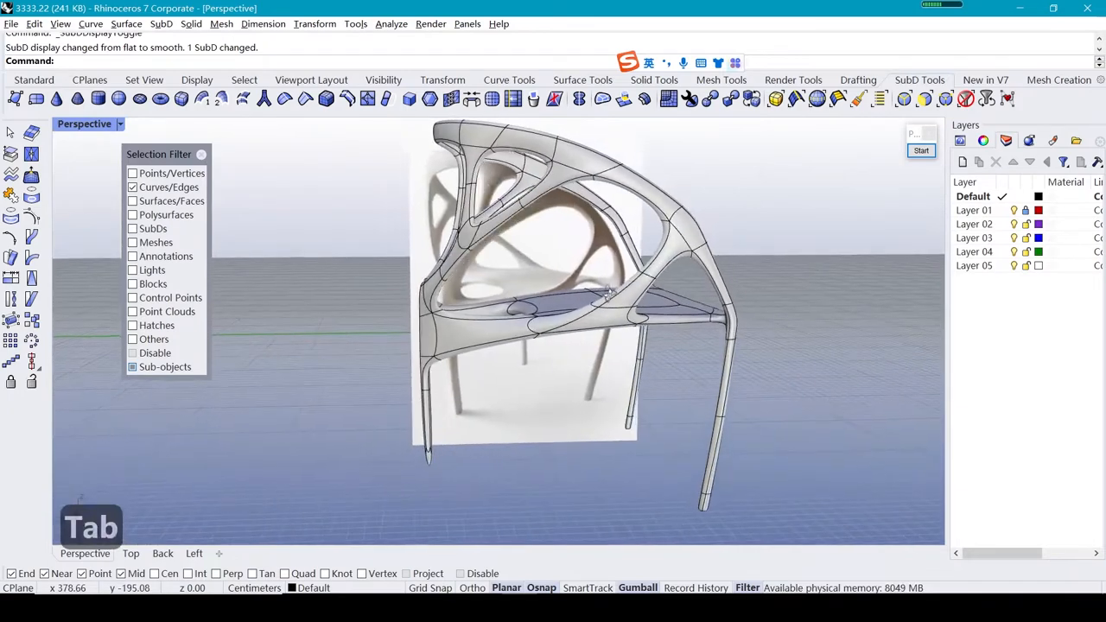
# Toggle between flat cage and smooth SubD to check the strut junction
pyautogui.press('Tab')
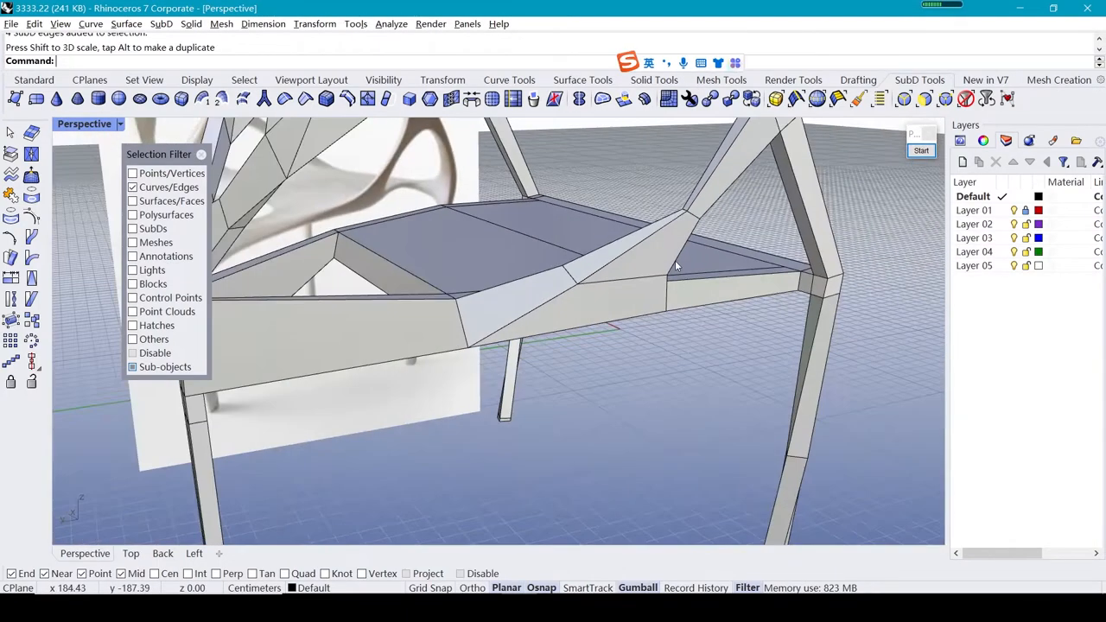
pyautogui.press('Tab')
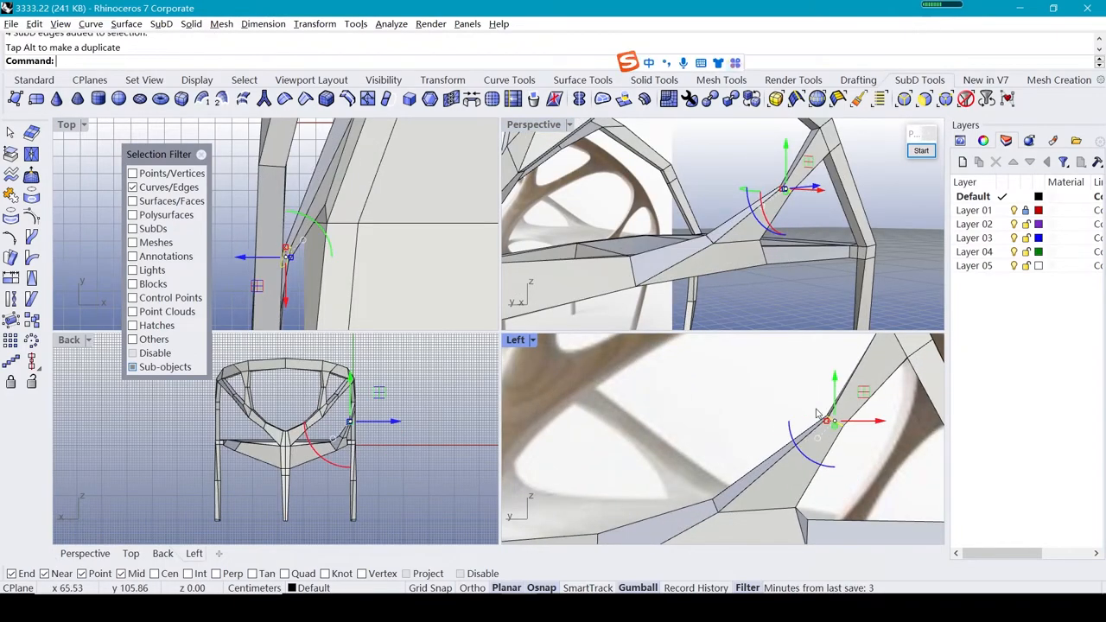
pyautogui.press('Tab')
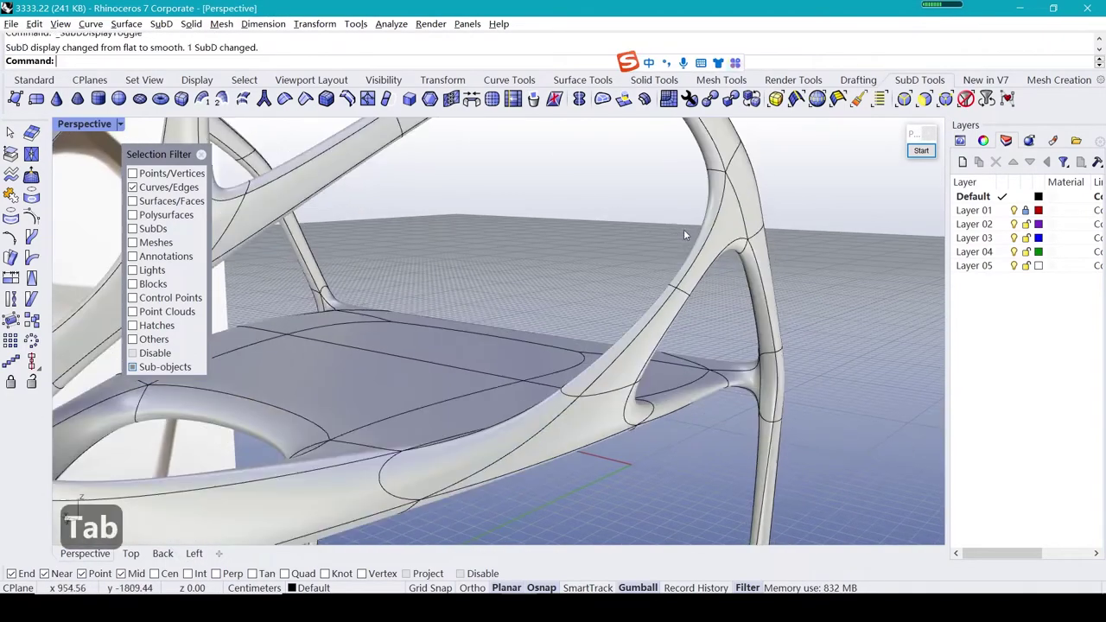
pyautogui.press('Tab')
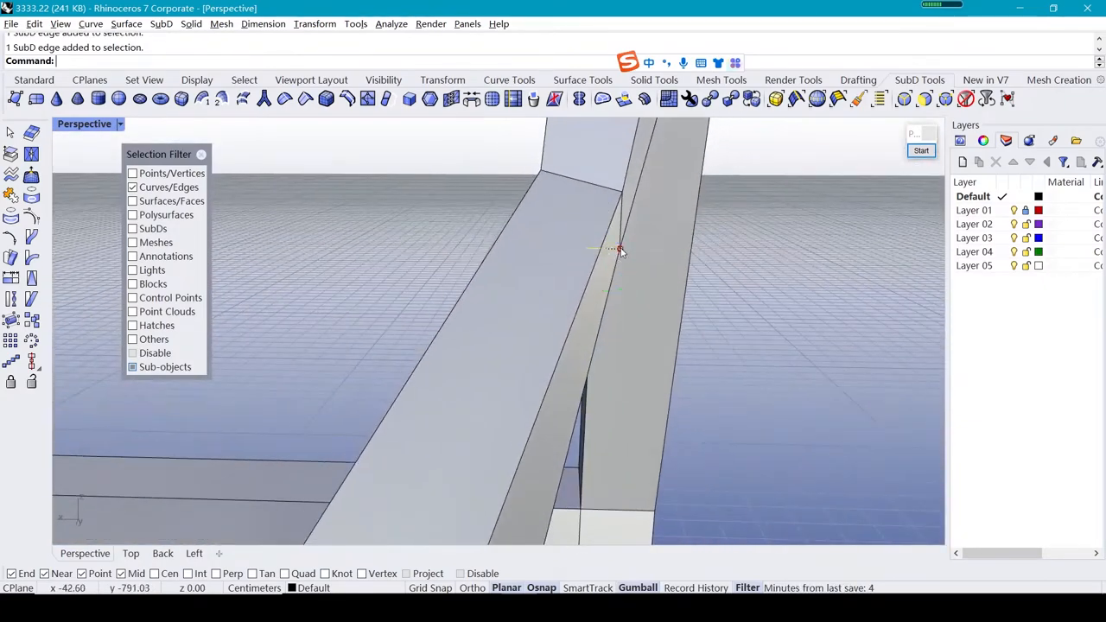
# Try moves on frame and outer arc edges, undo them, and compare smooth and flat
pyautogui.click(618, 251)
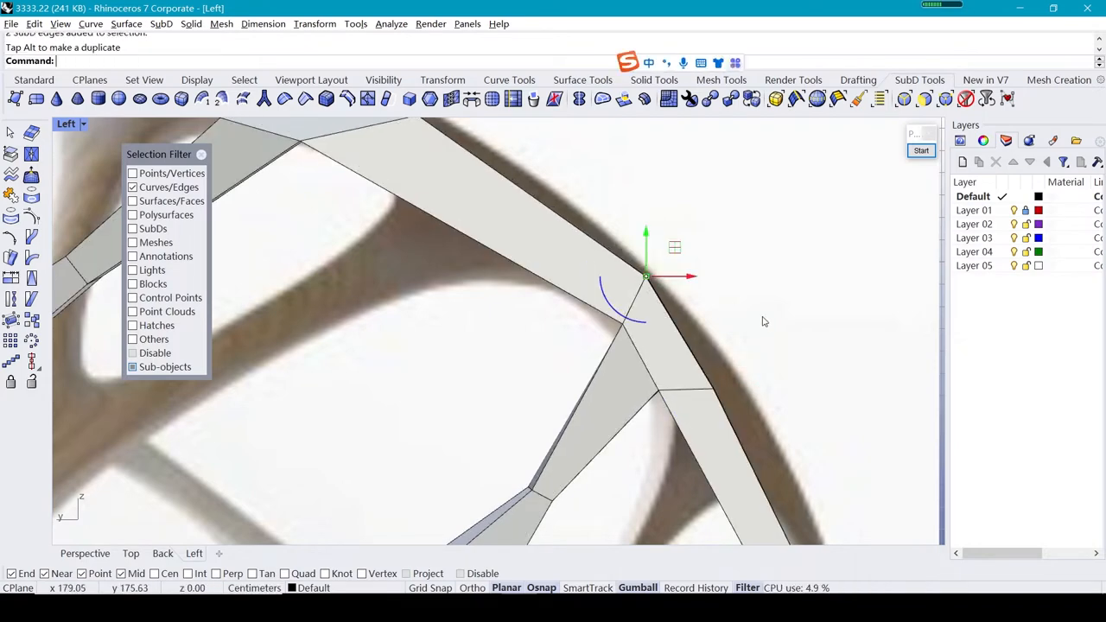
pyautogui.press('Tab')
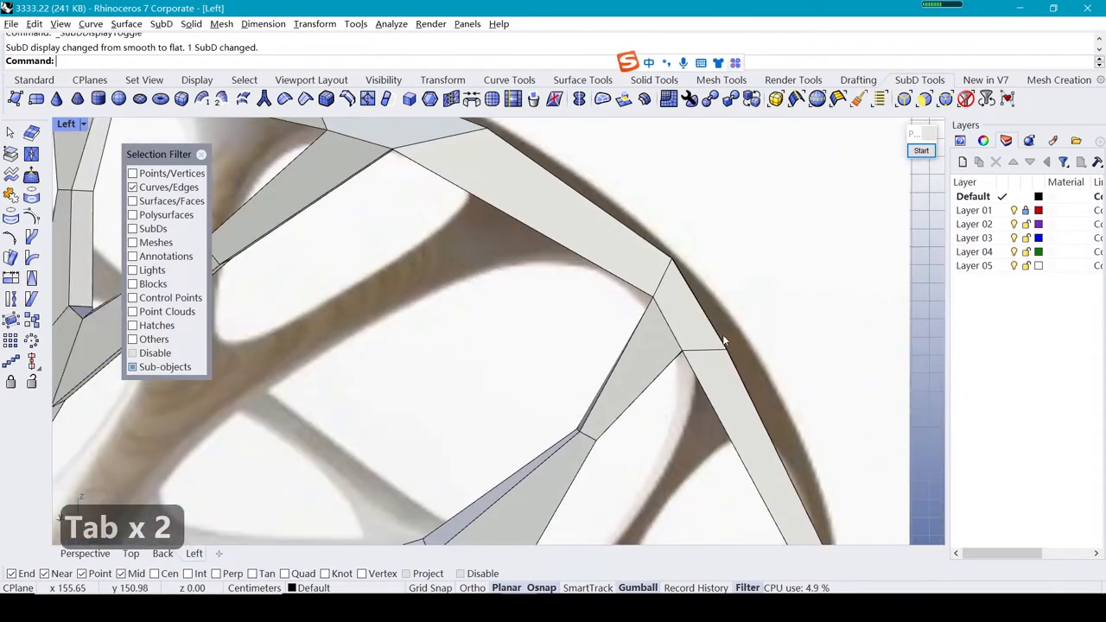
pyautogui.click(748, 363)
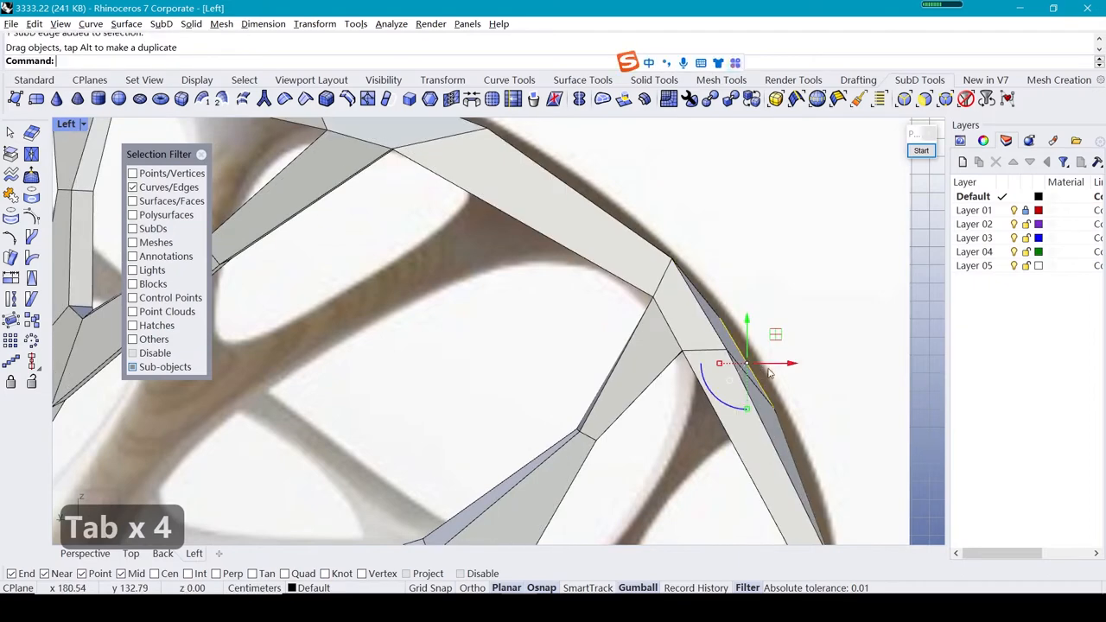
pyautogui.press('ctrl+z')
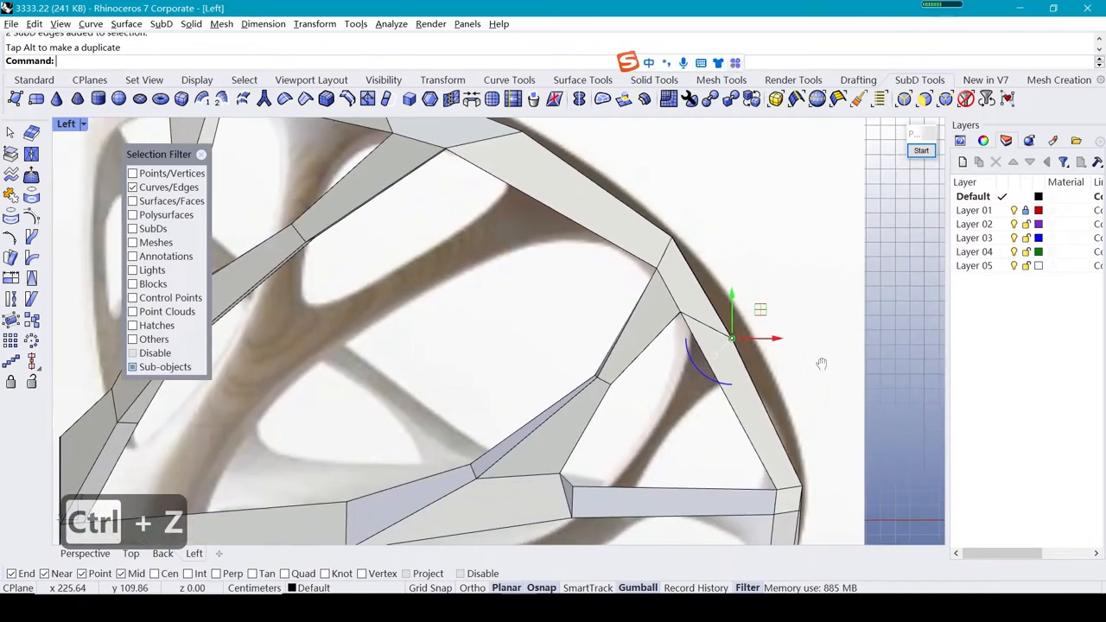
pyautogui.press('ctrl+z')
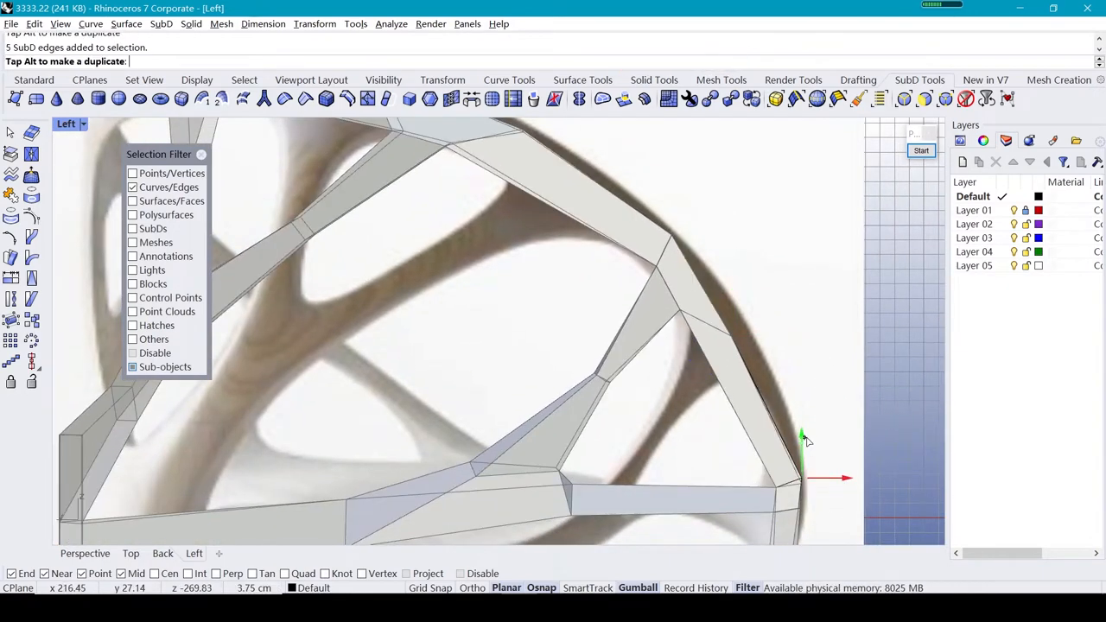
pyautogui.press('Tab')
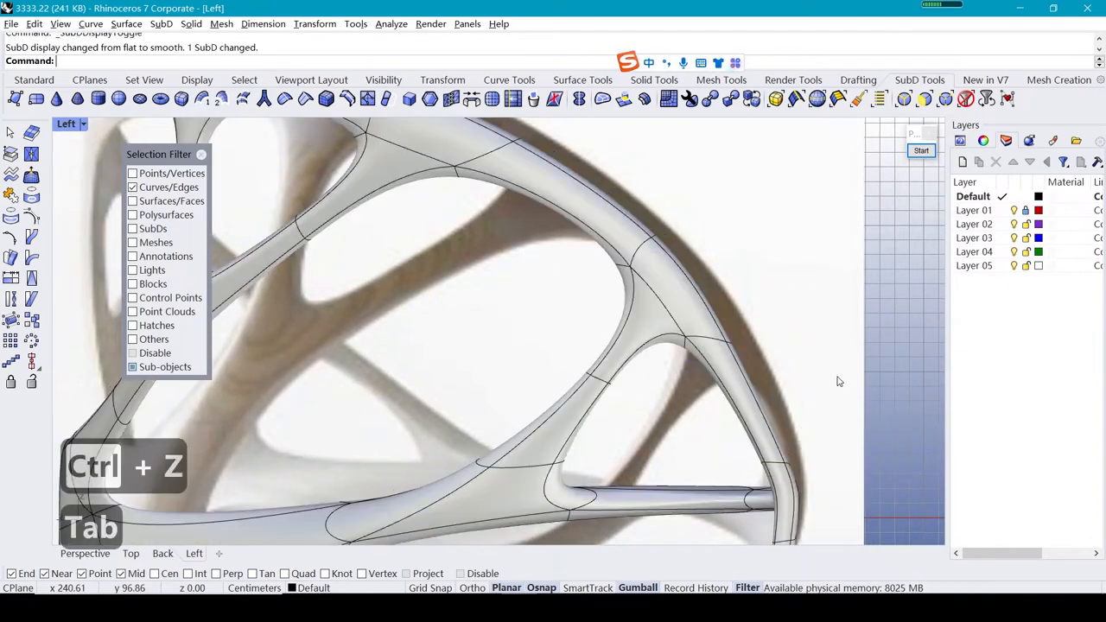
pyautogui.press('Tab')
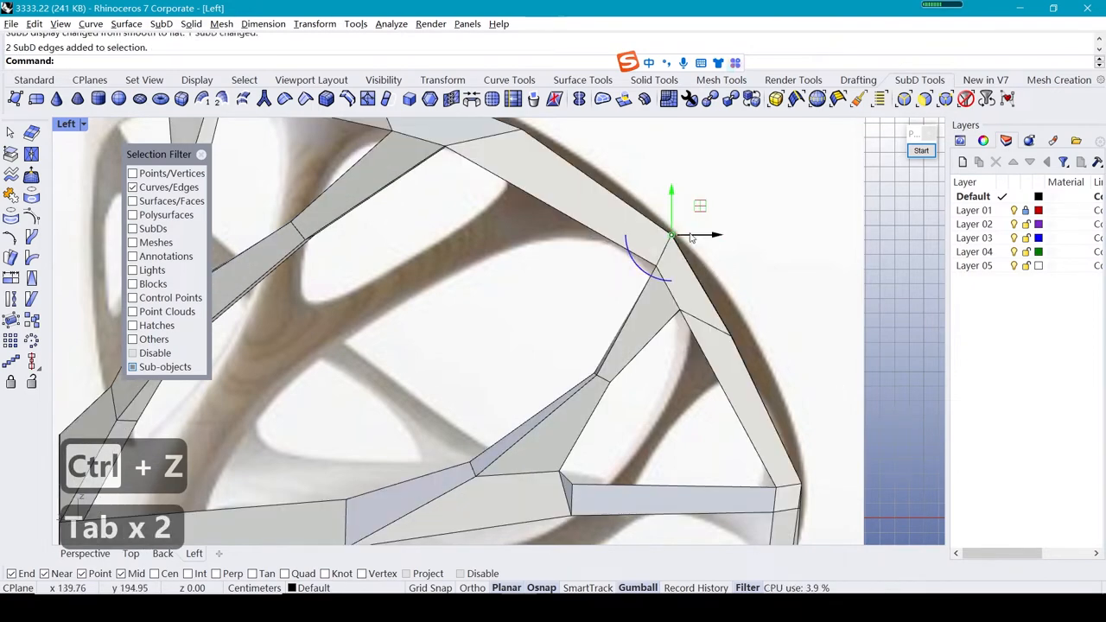
# Drag the arc's top edge up along the reference curve and preview it smooth
pyautogui.moveTo(672, 236); pyautogui.dragTo(661, 184)
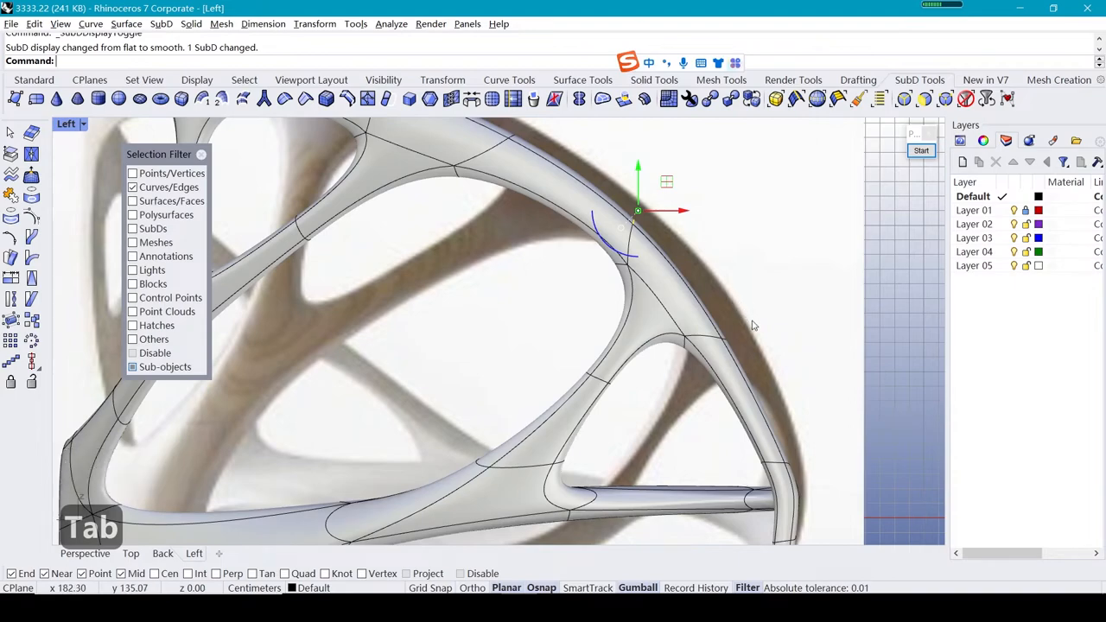
pyautogui.press('Tab')
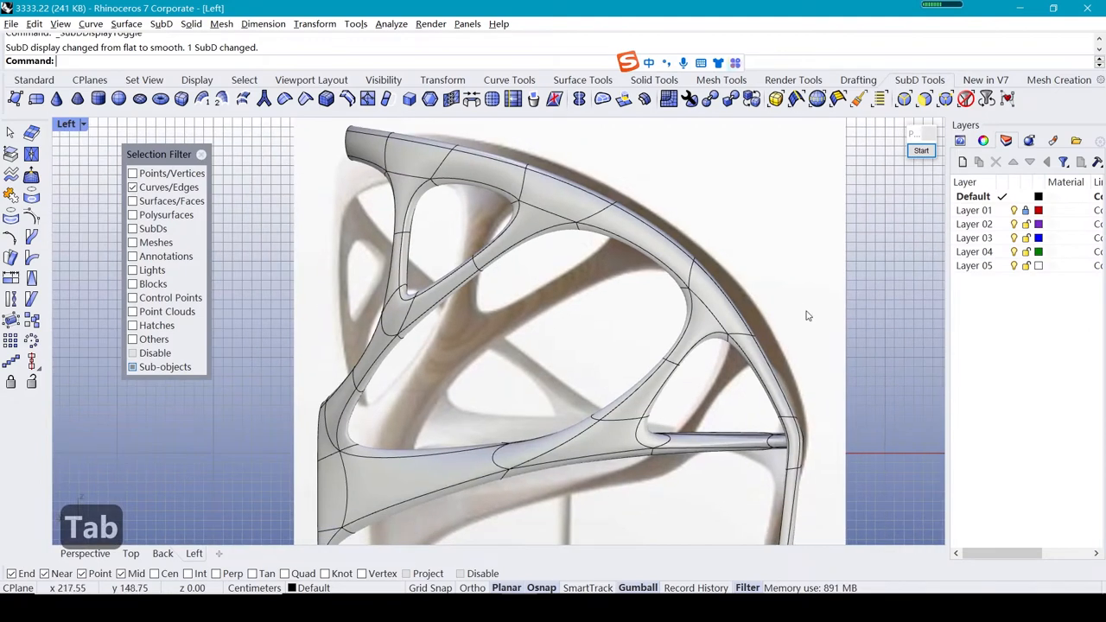
pyautogui.press('Tab')
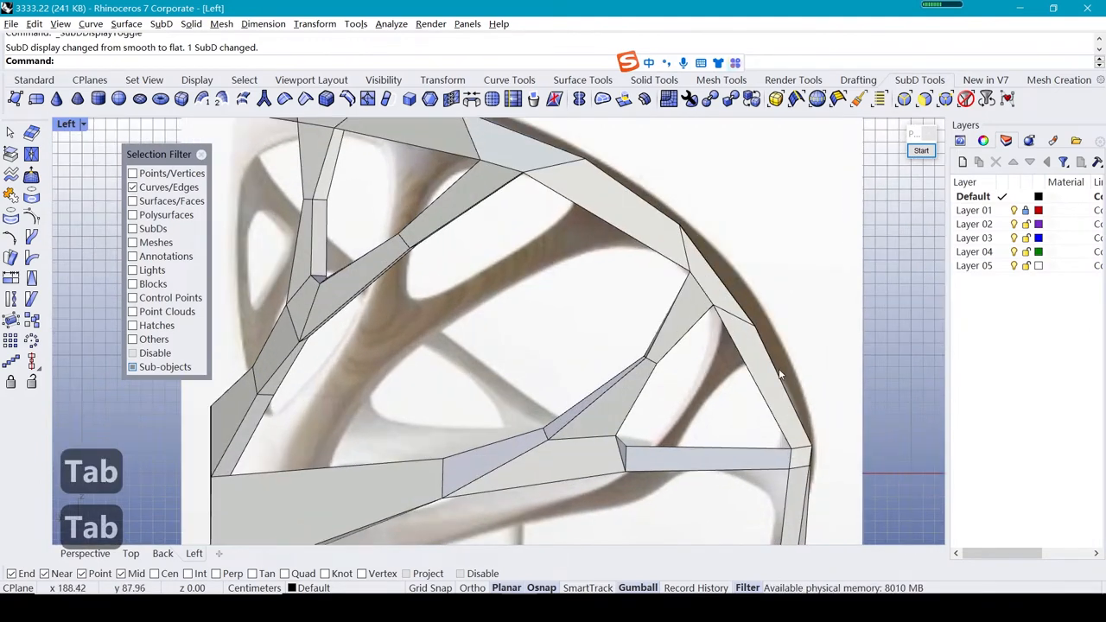
# Show the four viewports and maximize the Perspective view
pyautogui.press('Tab')
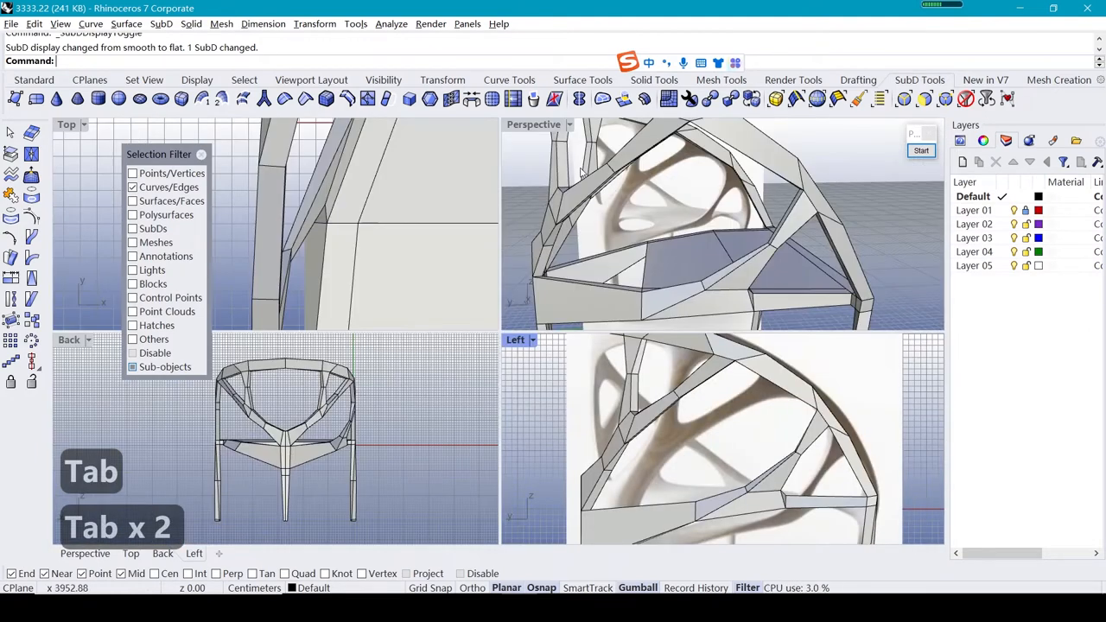
pyautogui.doubleClick(533, 123)
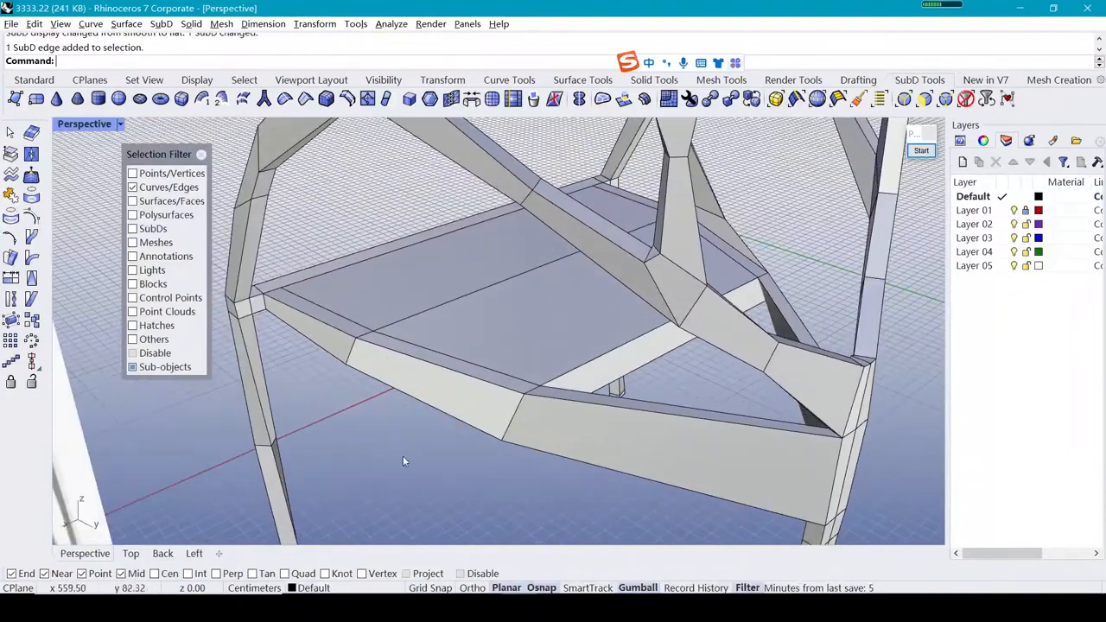
# Select the face on the seat's front rim and delete it
pyautogui.click(432, 389)
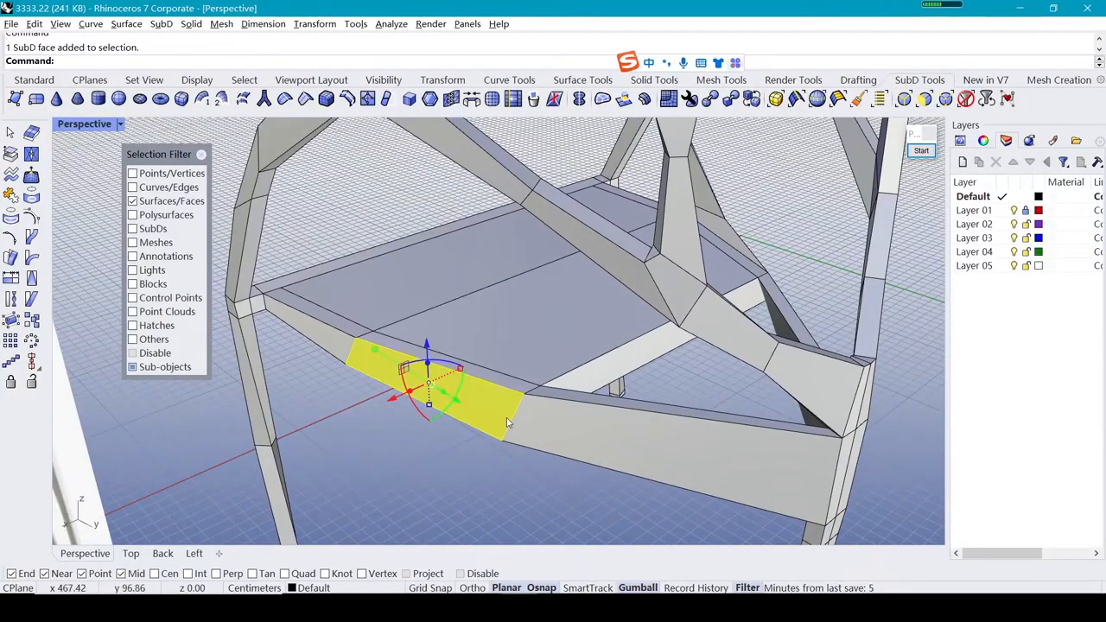
pyautogui.press('Delete')
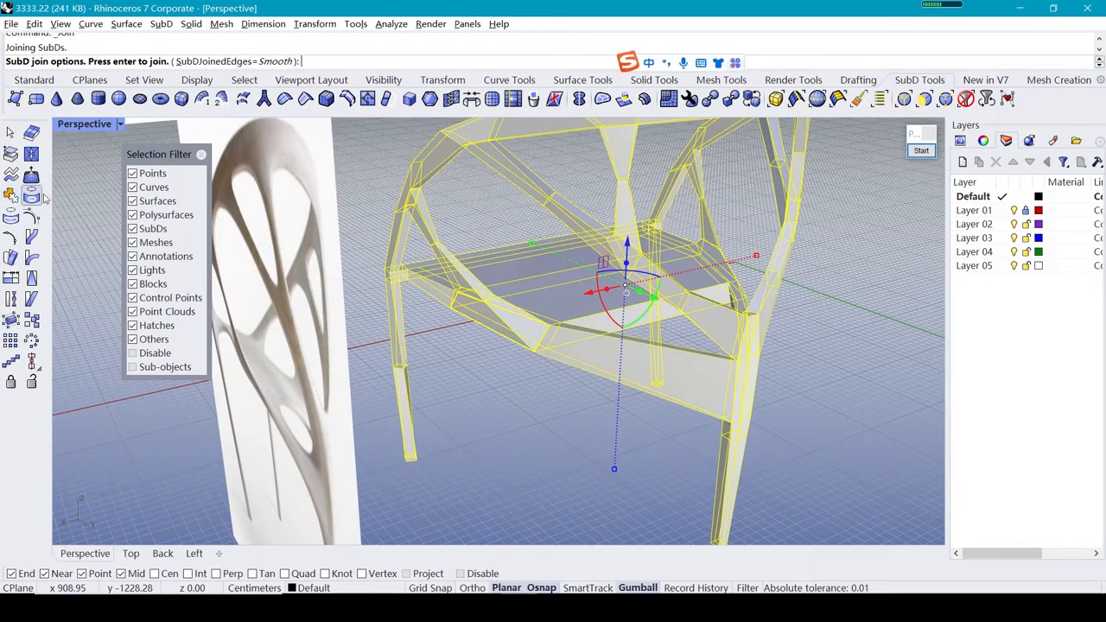
# Confirm the join and orbit to view the whole smooth chair
pyautogui.press('Tab')
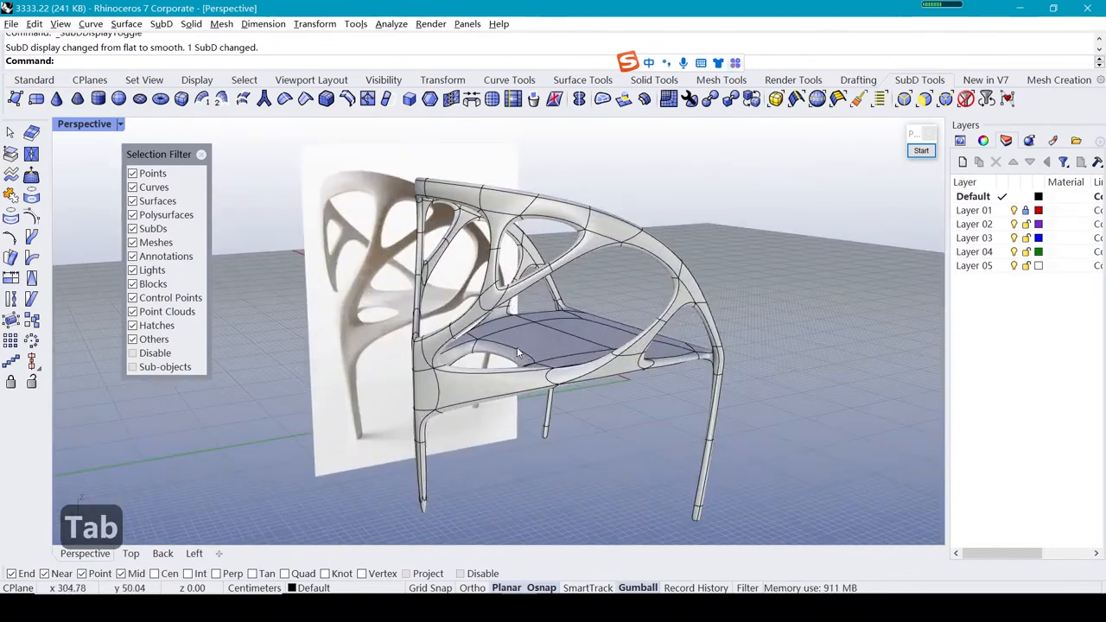
pyautogui.moveTo(519, 346); pyautogui.dragTo(606, 338)
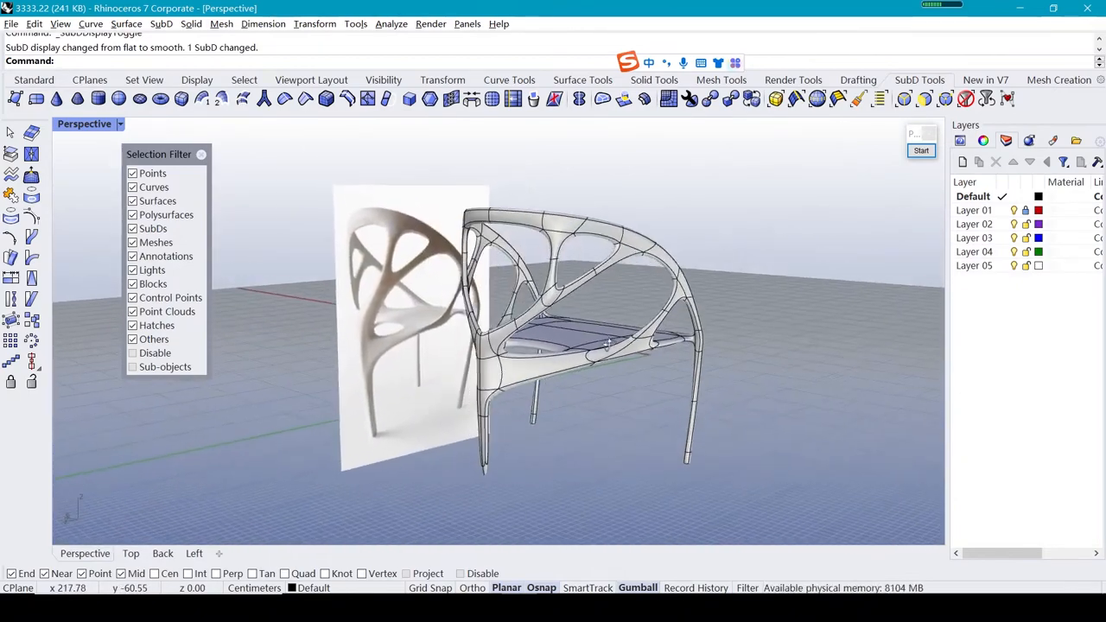